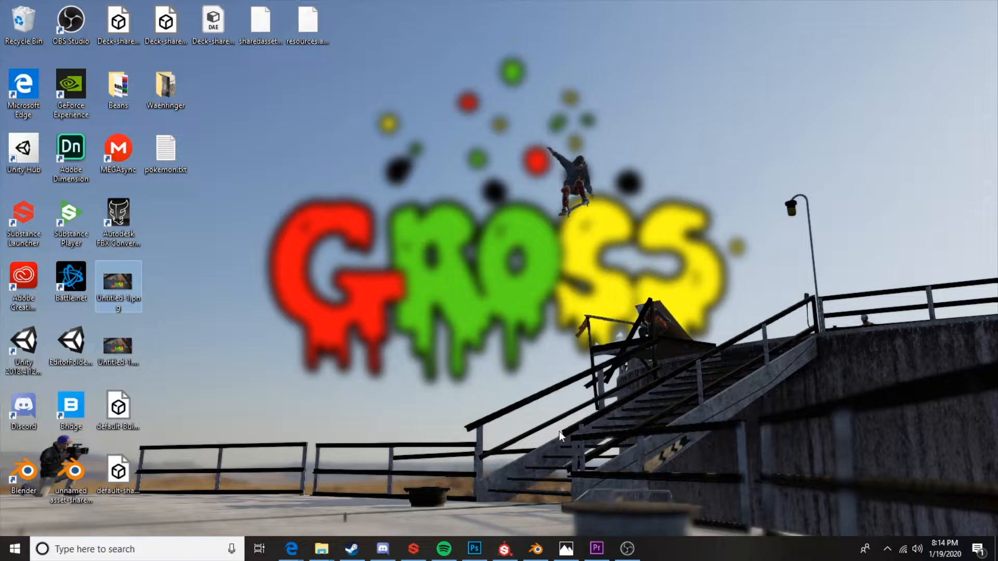
{"action": "mouse_move", "coordinate": [620, 135]}
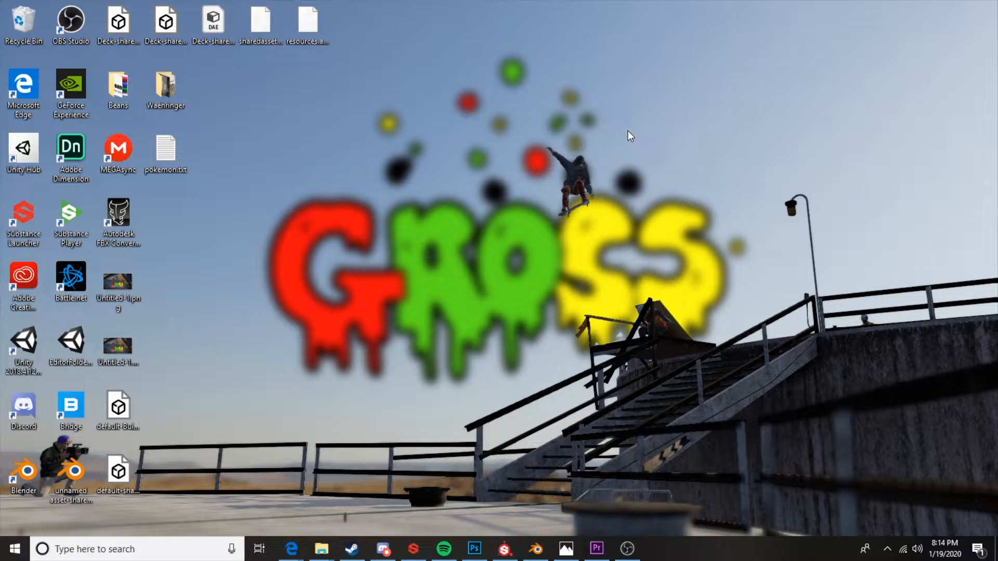
{"action": "mouse_move", "coordinate": [586, 226]}
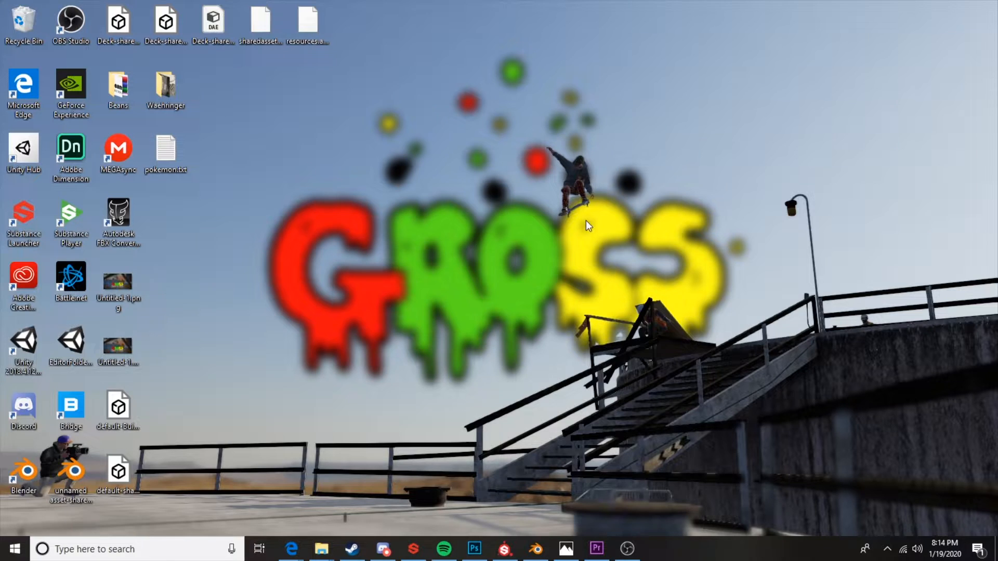
{"action": "mouse_move", "coordinate": [573, 227]}
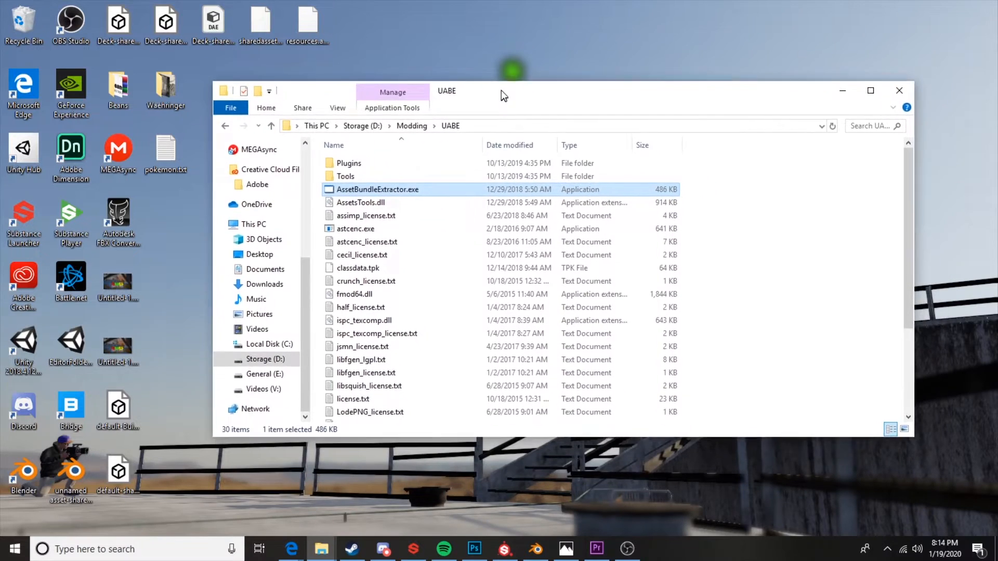
Review the PhoenixDeckShap deck files and shape guide image, then return focus to the UABE folder
{"action": "left_click_drag", "start_coordinate": [503, 92], "coordinate": [504, 75]}
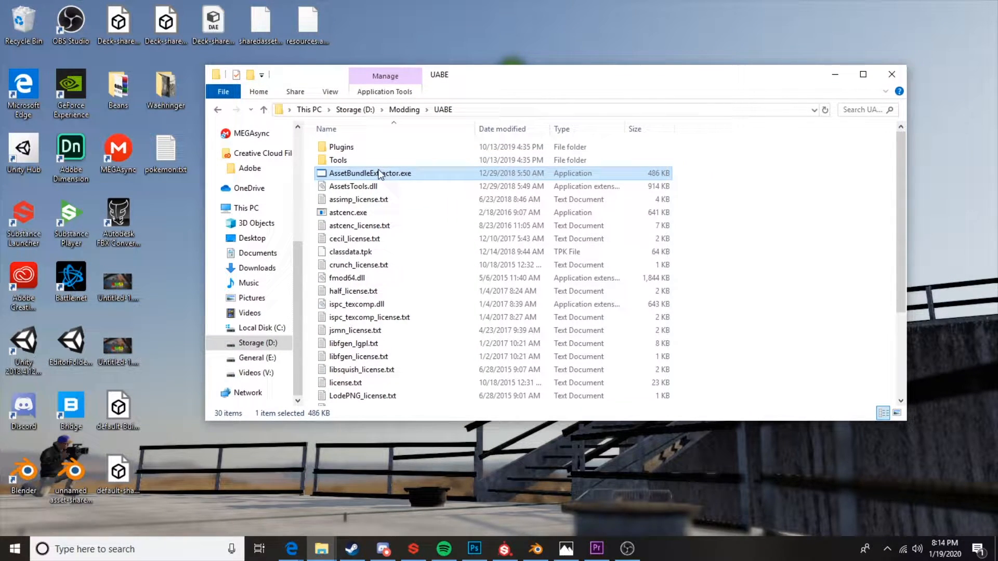
{"action": "mouse_move", "coordinate": [370, 174]}
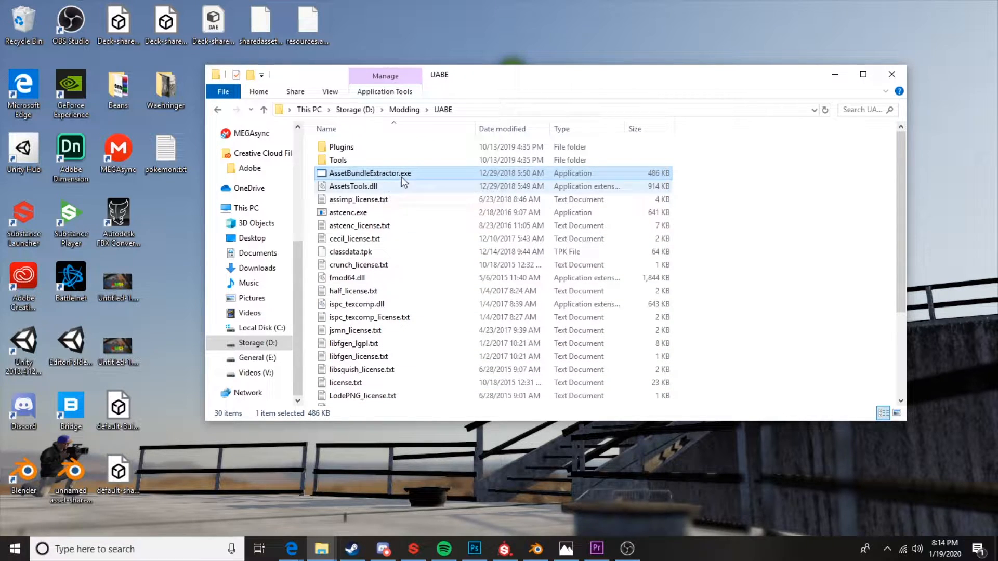
{"action": "mouse_move", "coordinate": [321, 549]}
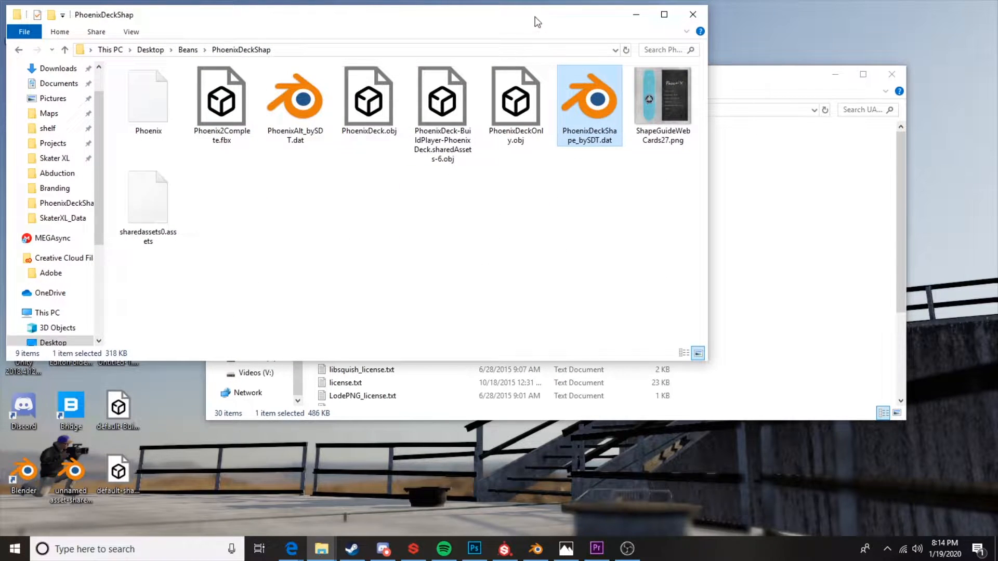
{"action": "left_click", "coordinate": [662, 99]}
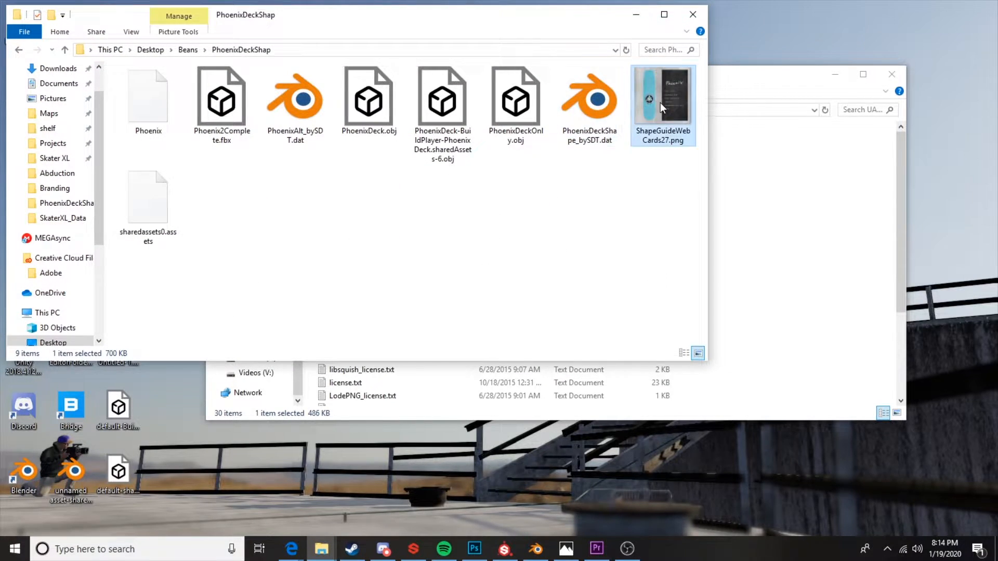
{"action": "double_click", "coordinate": [662, 96]}
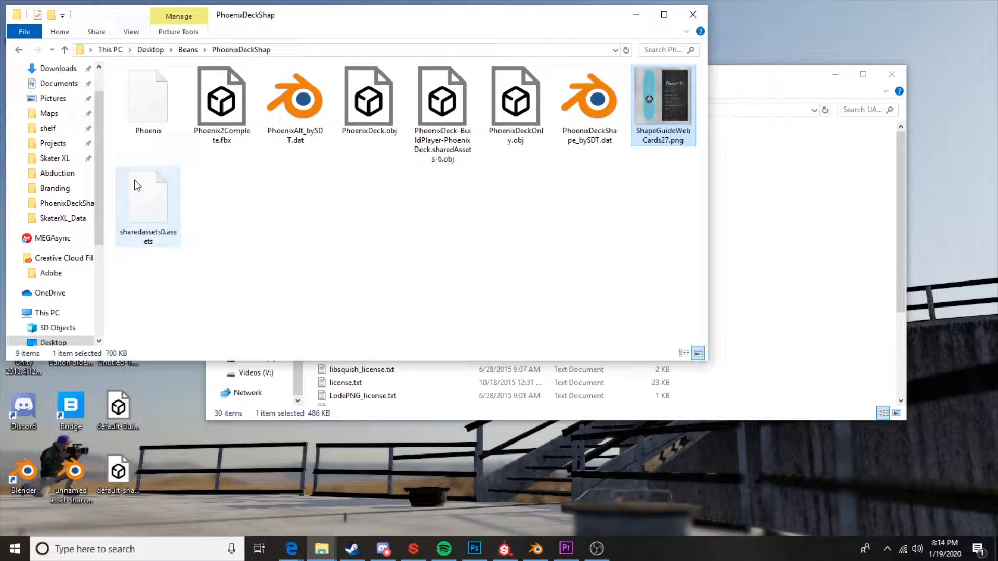
{"action": "left_click", "coordinate": [284, 234]}
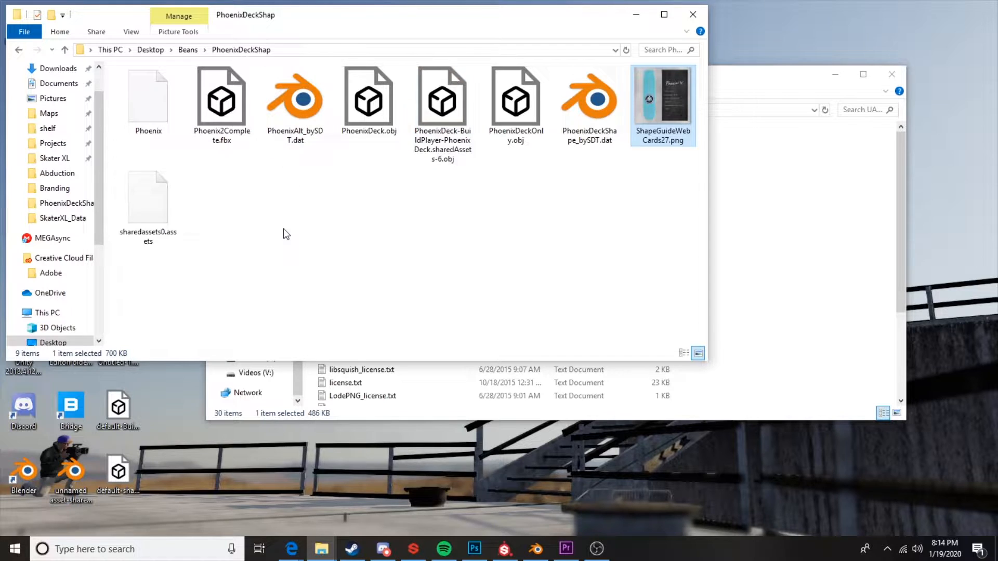
{"action": "left_click", "coordinate": [294, 98]}
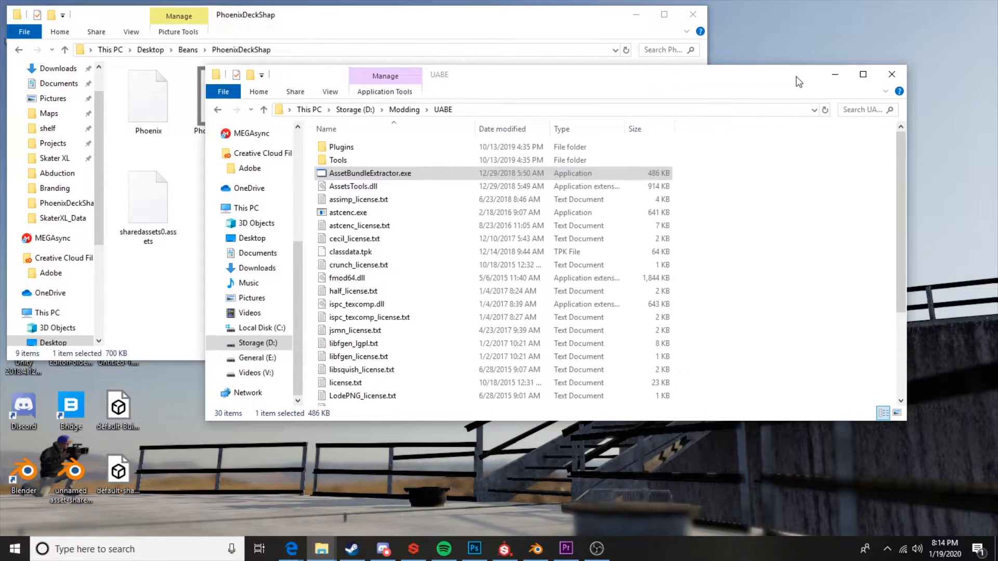
Launch AssetBundleExtractor.exe, start File > Open up at the Steam folder, and switch to the Steam library
{"action": "double_click", "coordinate": [369, 174]}
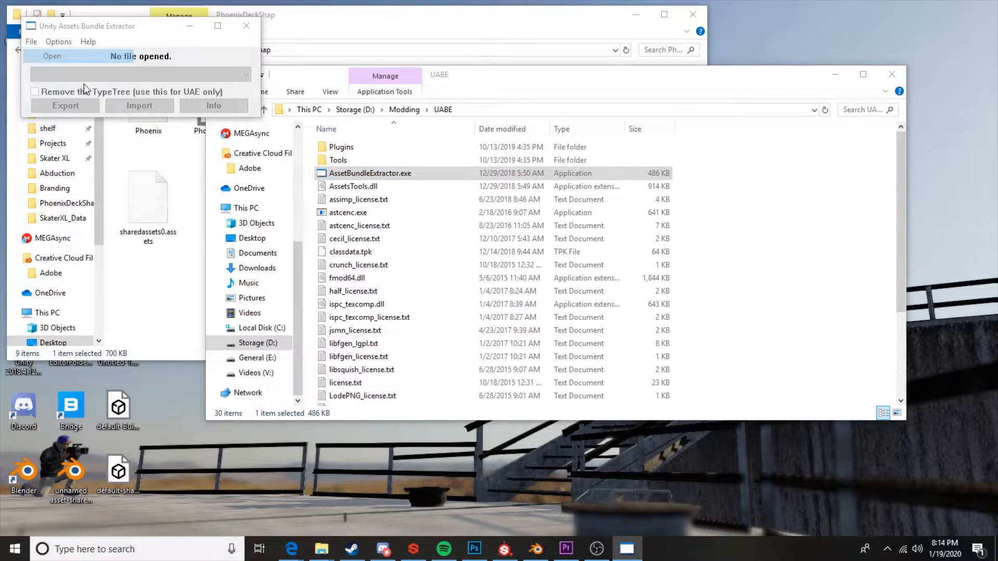
{"action": "left_click", "coordinate": [52, 56]}
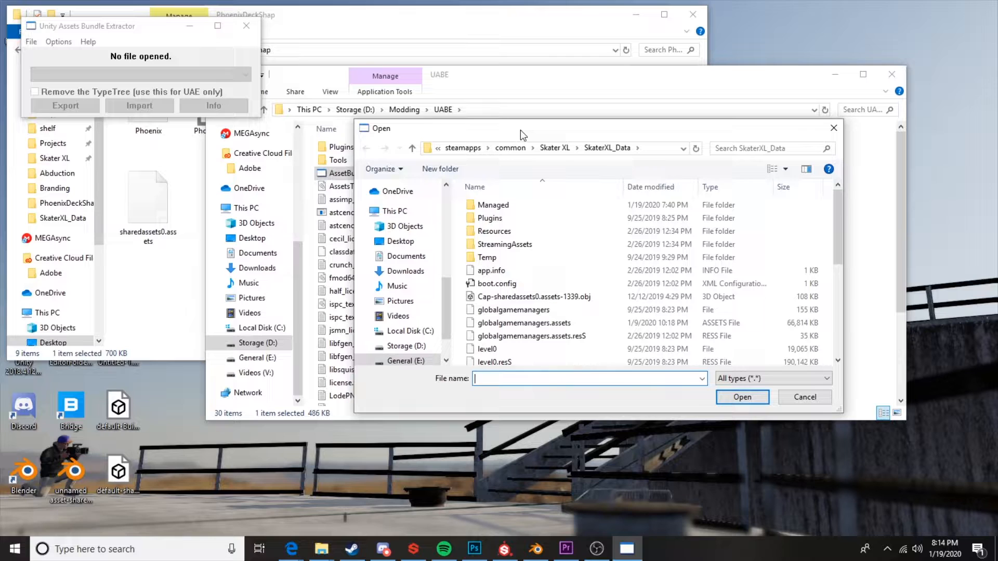
{"action": "left_click", "coordinate": [589, 148]}
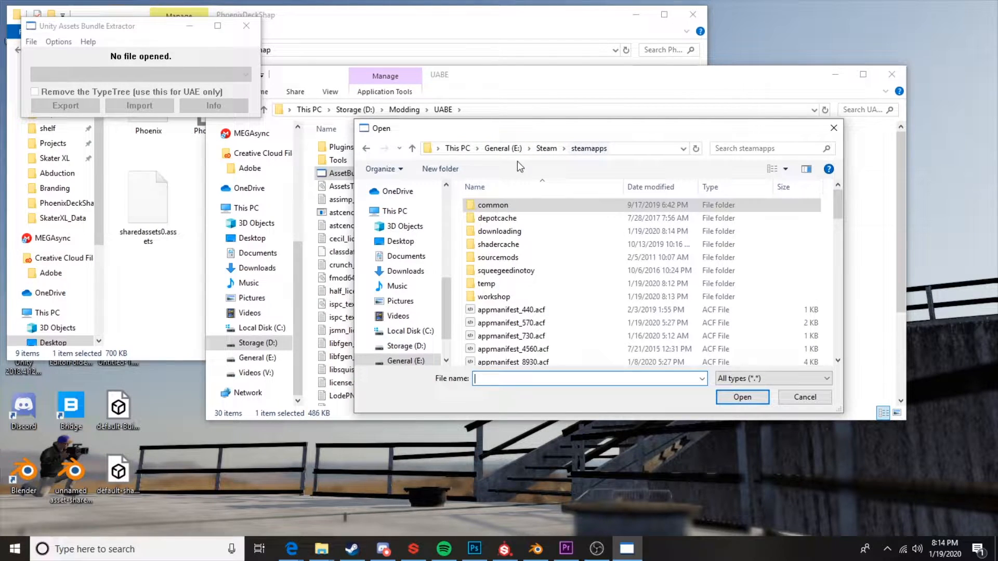
{"action": "left_click", "coordinate": [546, 147]}
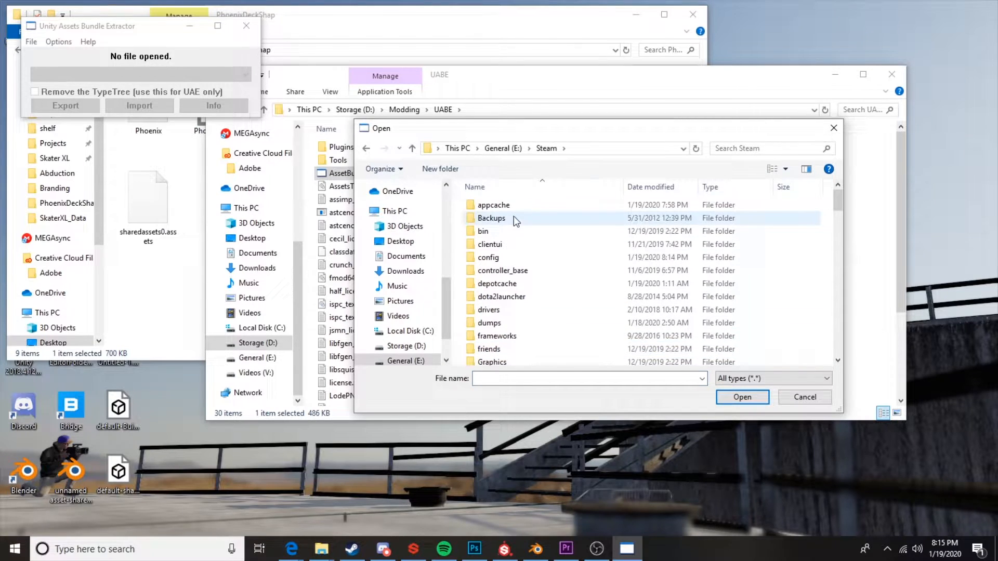
{"action": "left_click", "coordinate": [350, 549]}
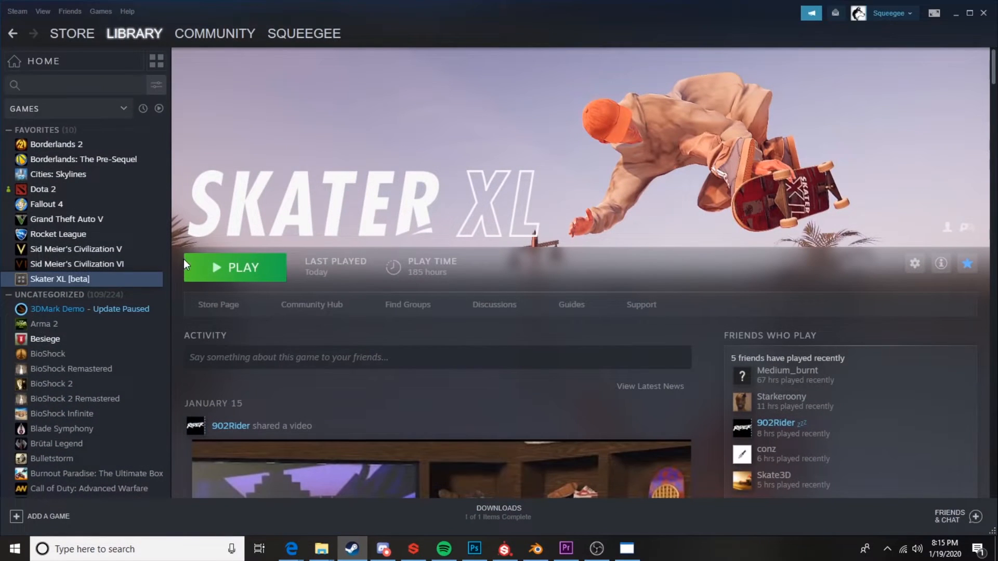
Browse Skater XL's local files from its Steam Properties to reveal the SkaterXL_Data folder
{"action": "right_click", "coordinate": [60, 279]}
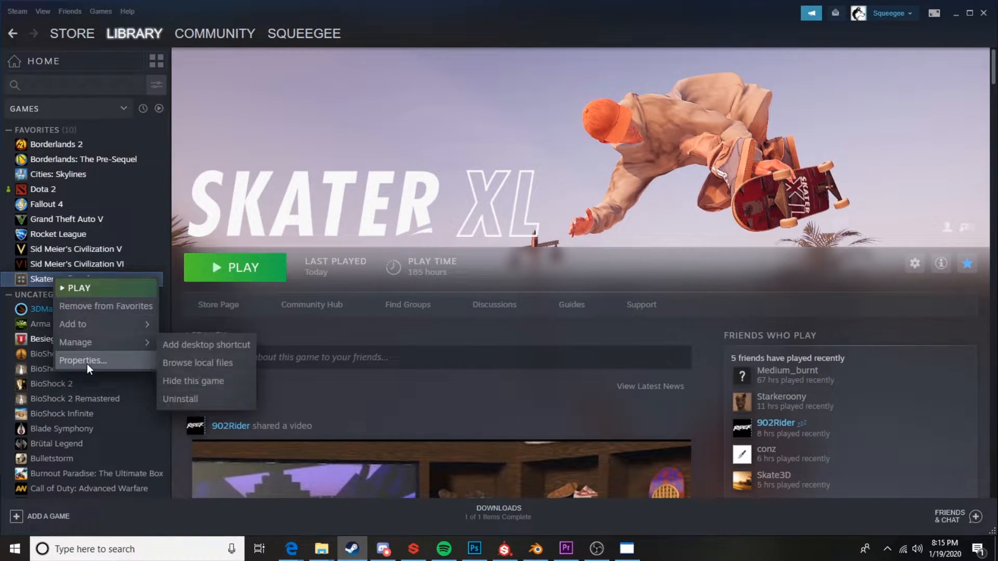
{"action": "left_click", "coordinate": [81, 361]}
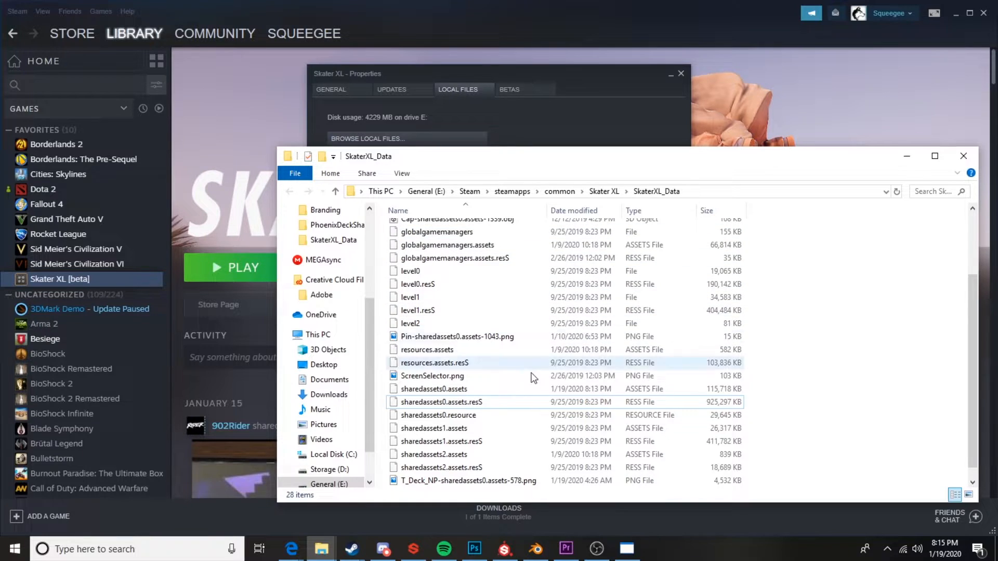
{"action": "left_click", "coordinate": [434, 389]}
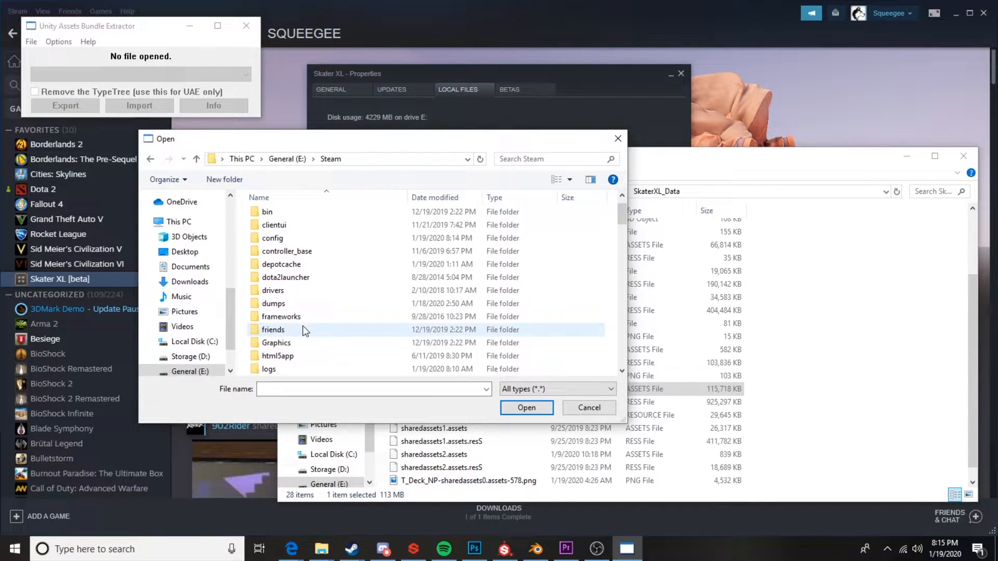
Load steamapps > common > Skater XL > SkaterXL_Data > sharedassets0.assets into the extractor
{"action": "double_click", "coordinate": [372, 158]}
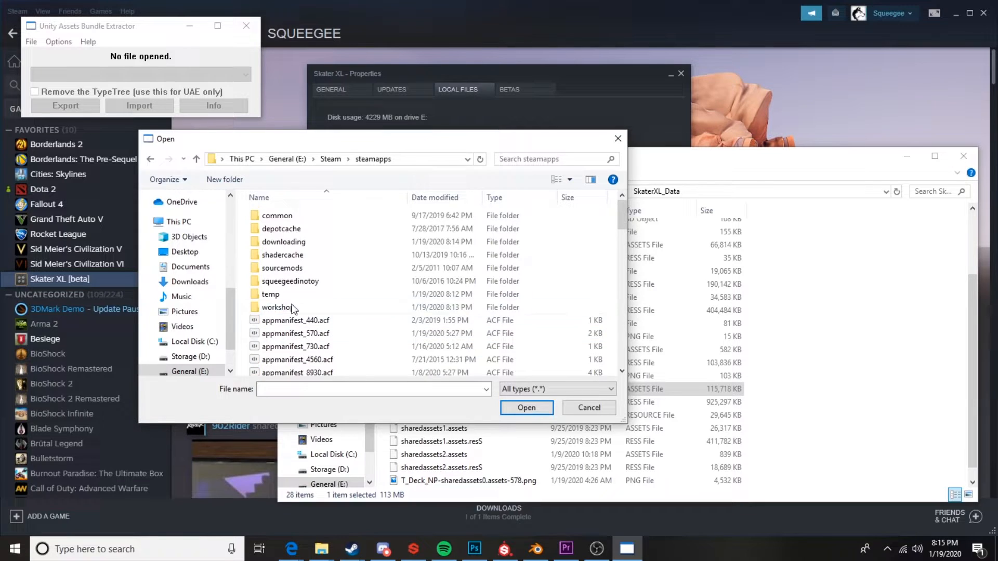
{"action": "left_click", "coordinate": [277, 216]}
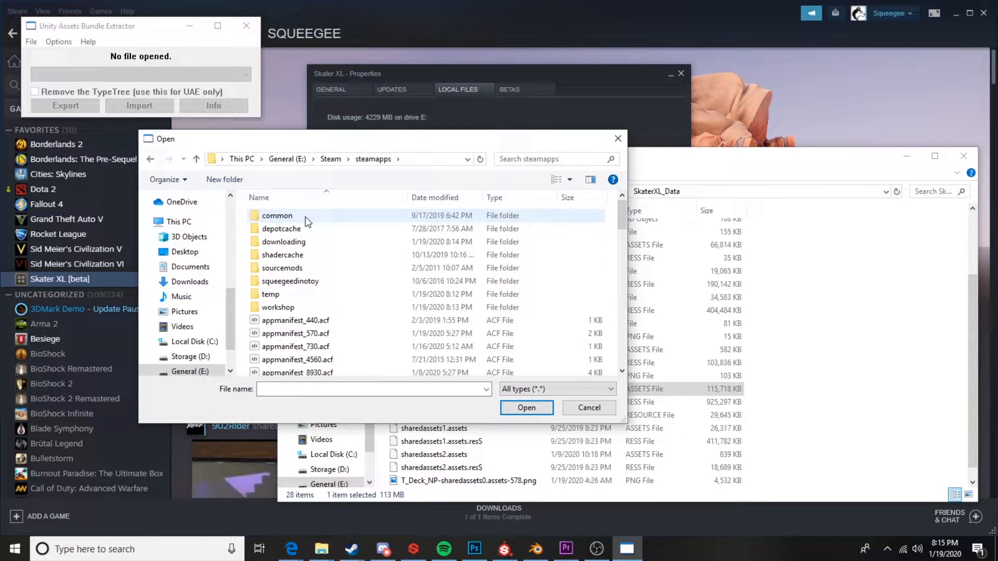
{"action": "double_click", "coordinate": [276, 215]}
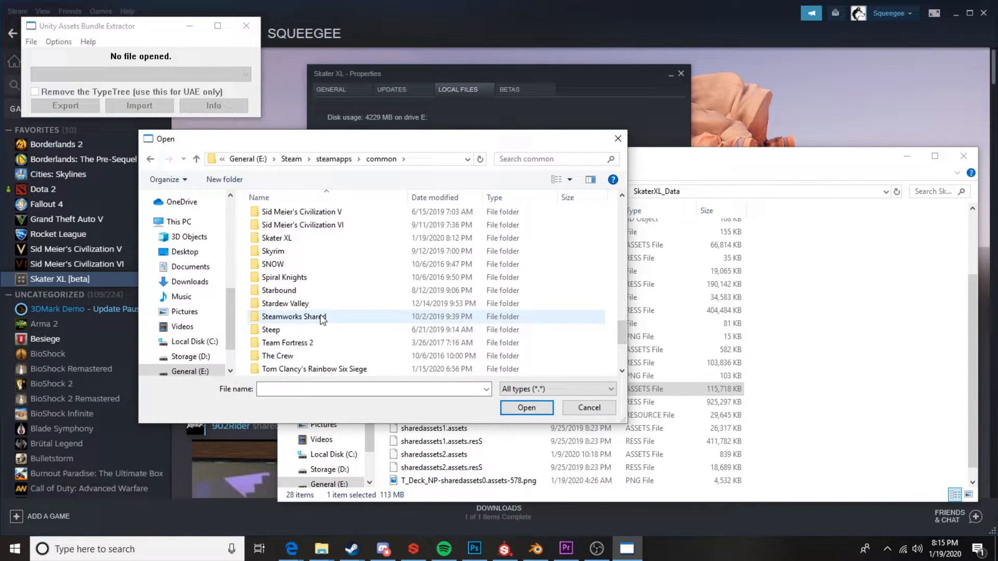
{"action": "double_click", "coordinate": [277, 237]}
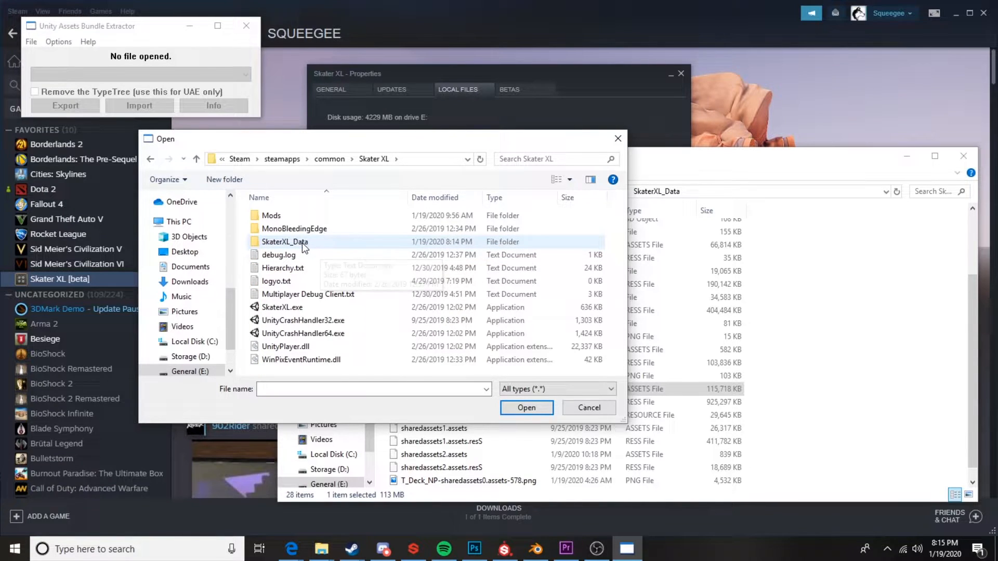
{"action": "double_click", "coordinate": [283, 242]}
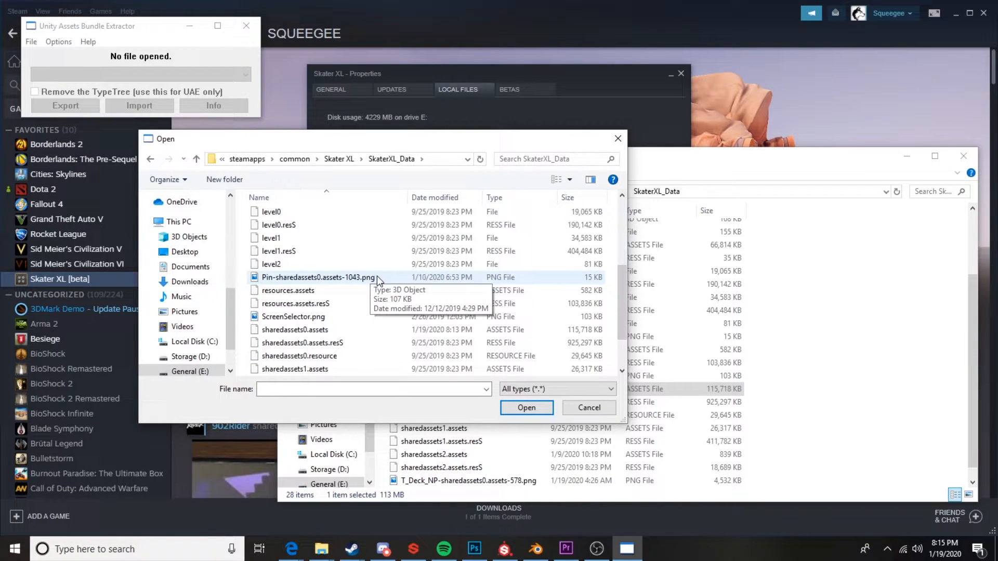
{"action": "left_click", "coordinate": [294, 330]}
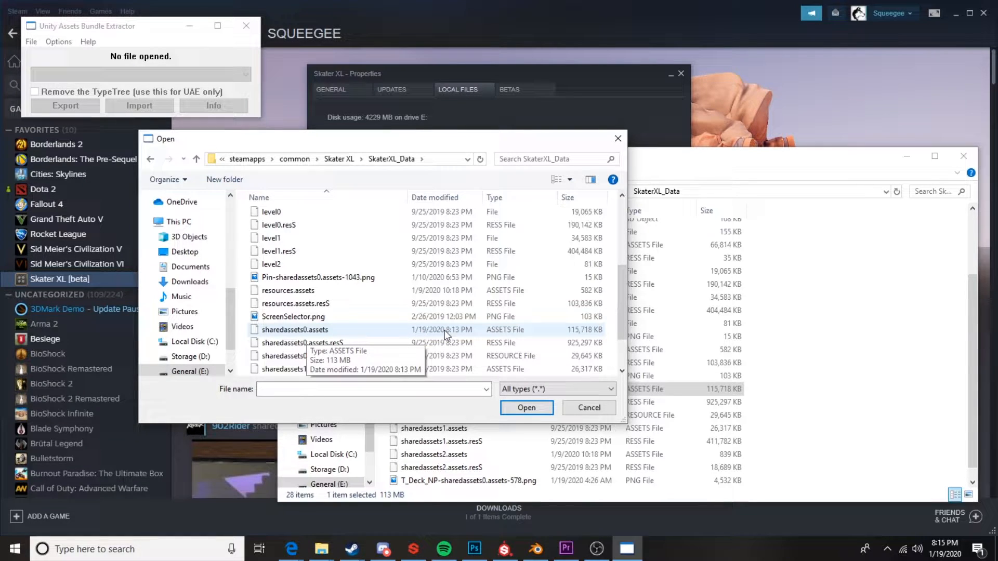
{"action": "mouse_move", "coordinate": [507, 334]}
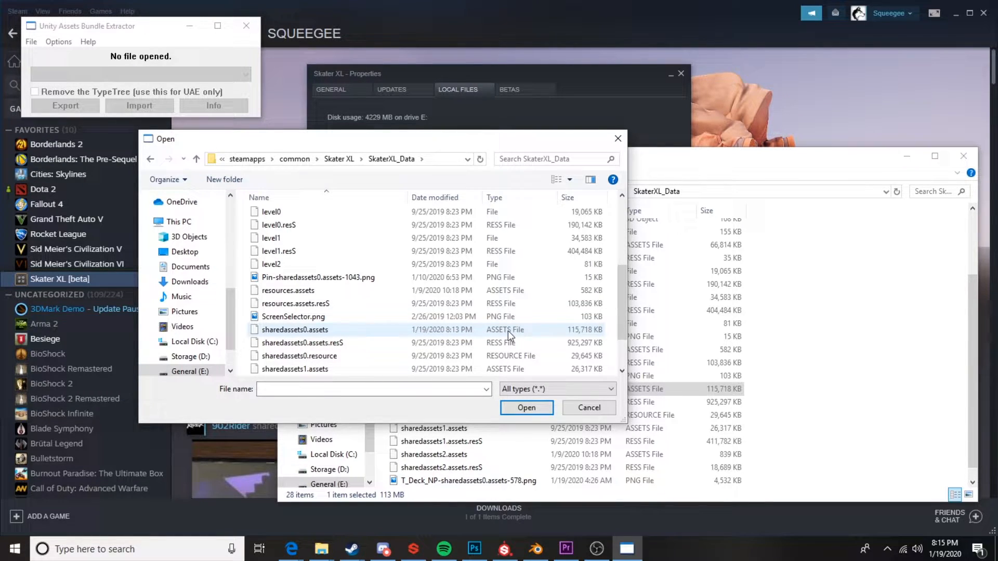
{"action": "left_click", "coordinate": [294, 330]}
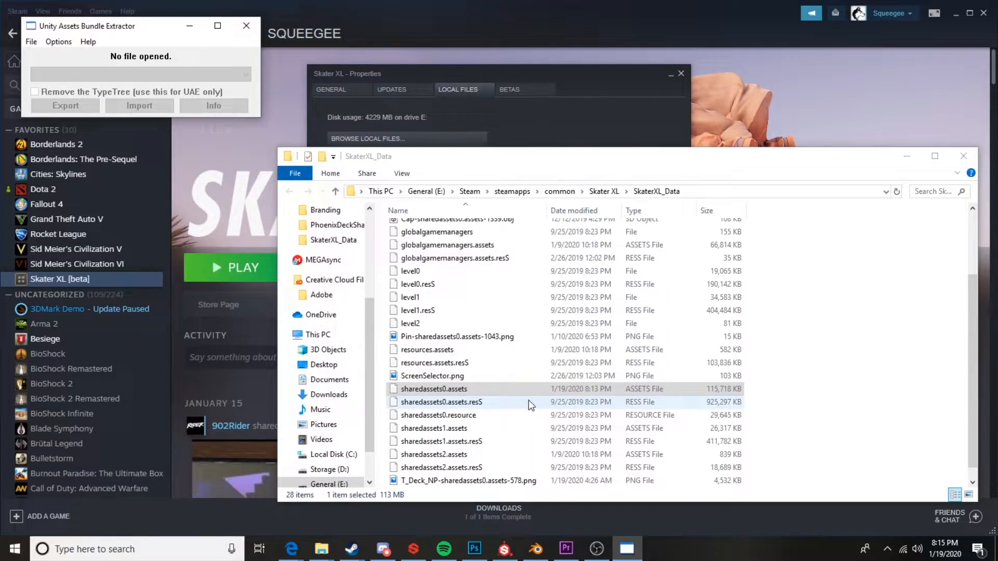
{"action": "double_click", "coordinate": [434, 388]}
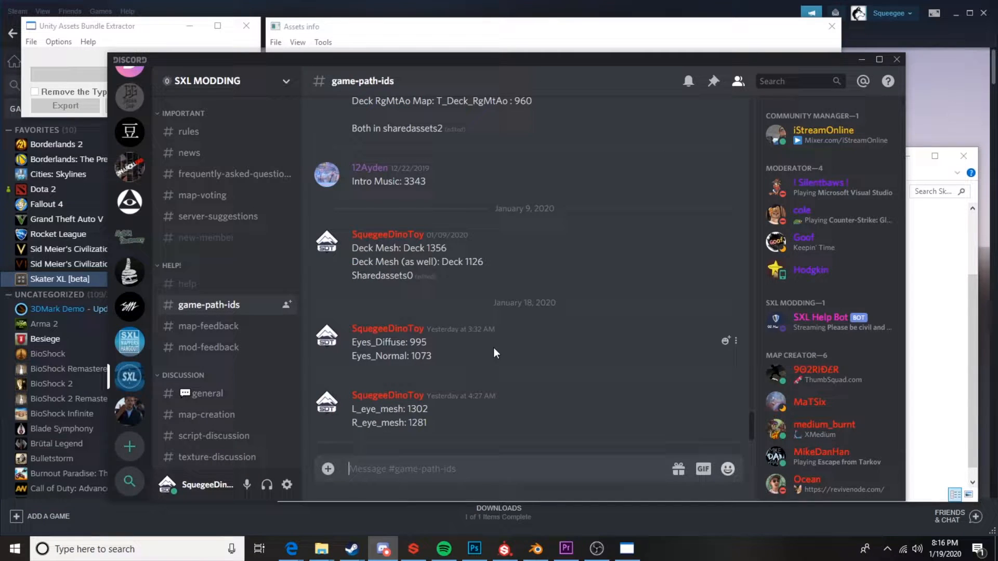
Scroll #game-path-ids down to the January 9 post listing Deck mesh IDs 1356 and 1126
{"action": "scroll", "scroll_direction": "up", "scroll_amount": 3}
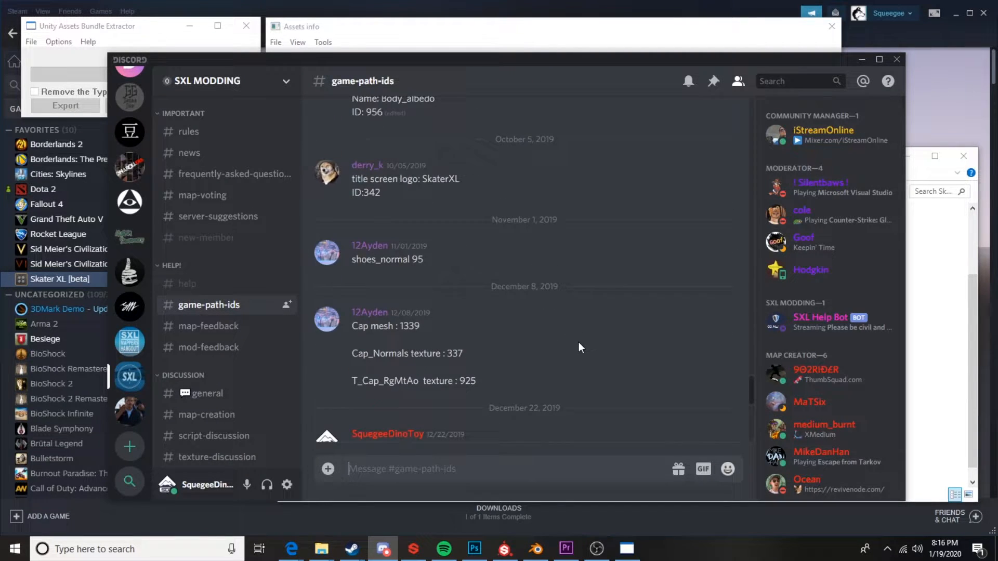
{"action": "scroll", "scroll_direction": "down", "scroll_amount": 3}
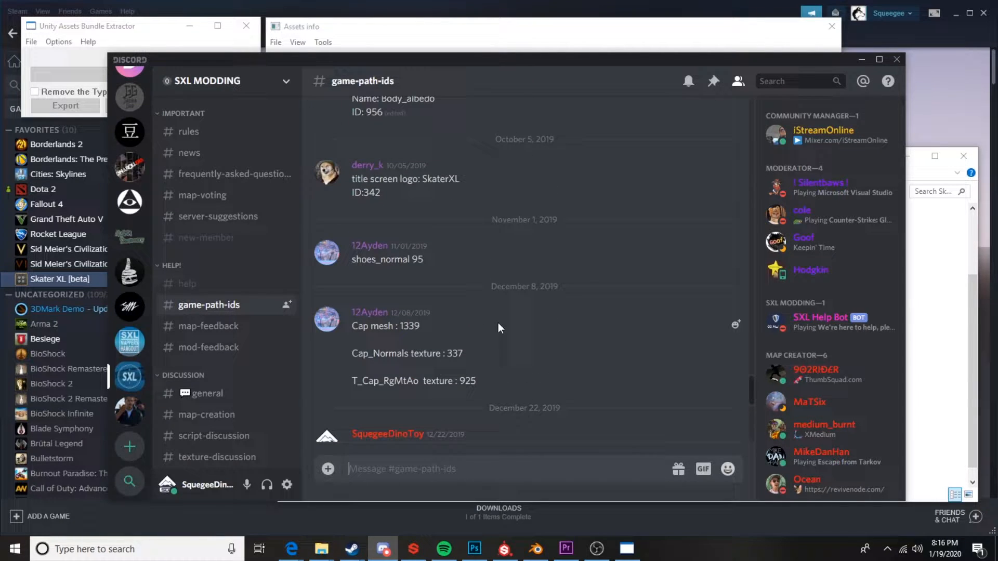
{"action": "scroll", "scroll_direction": "down", "scroll_amount": 3}
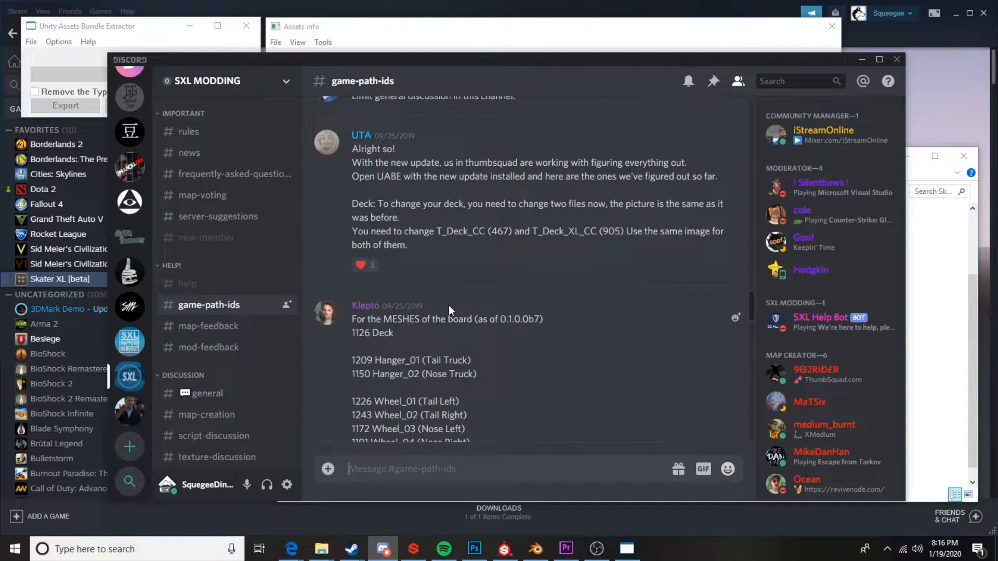
{"action": "scroll", "scroll_direction": "down", "scroll_amount": 3}
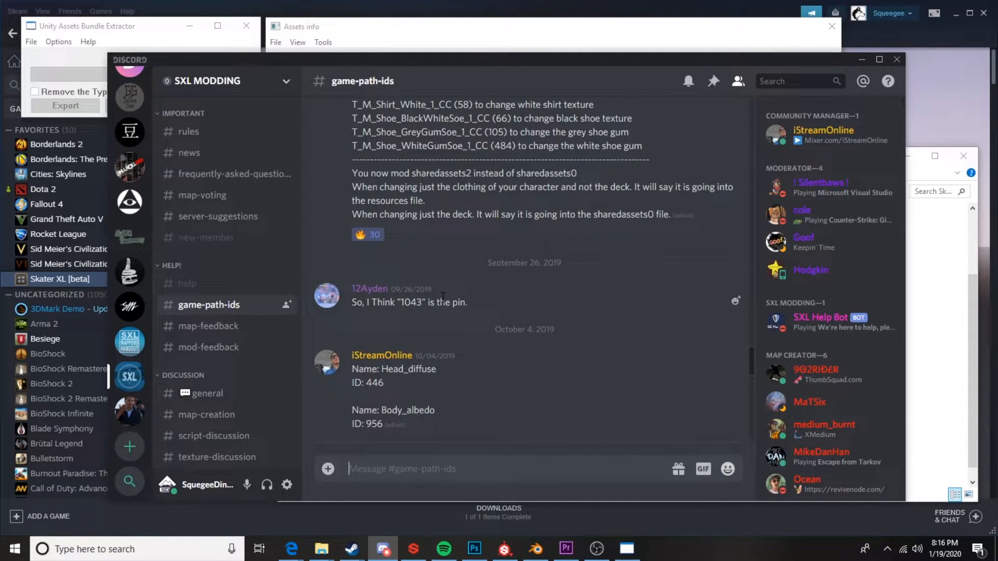
{"action": "mouse_move", "coordinate": [466, 392]}
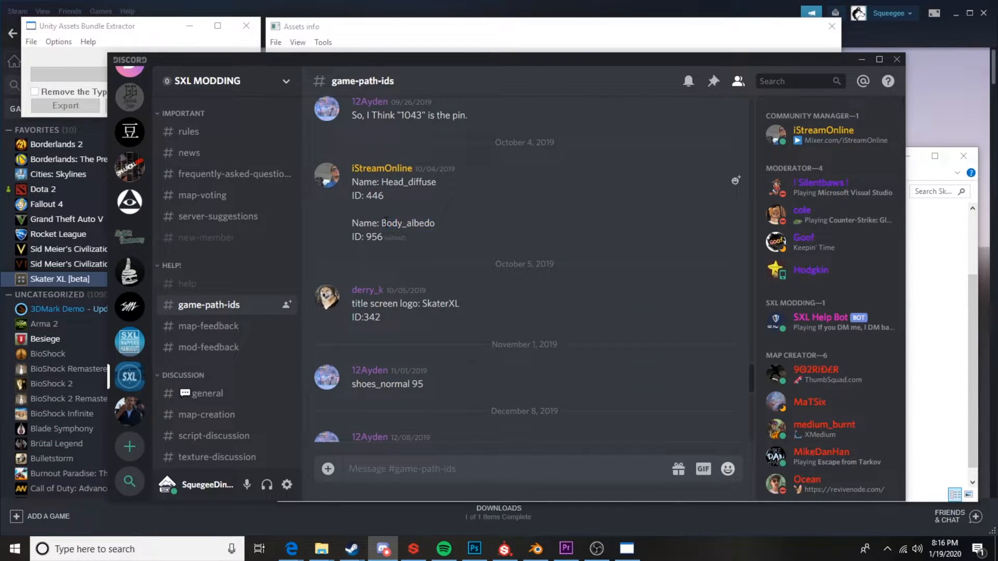
{"action": "scroll", "scroll_direction": "down", "scroll_amount": 3}
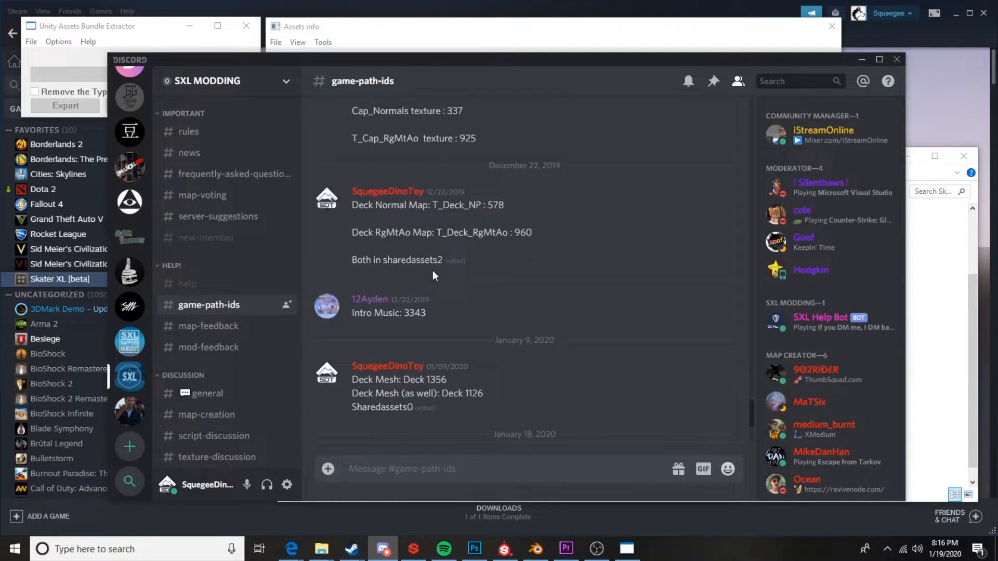
{"action": "scroll", "scroll_direction": "down", "scroll_amount": 3}
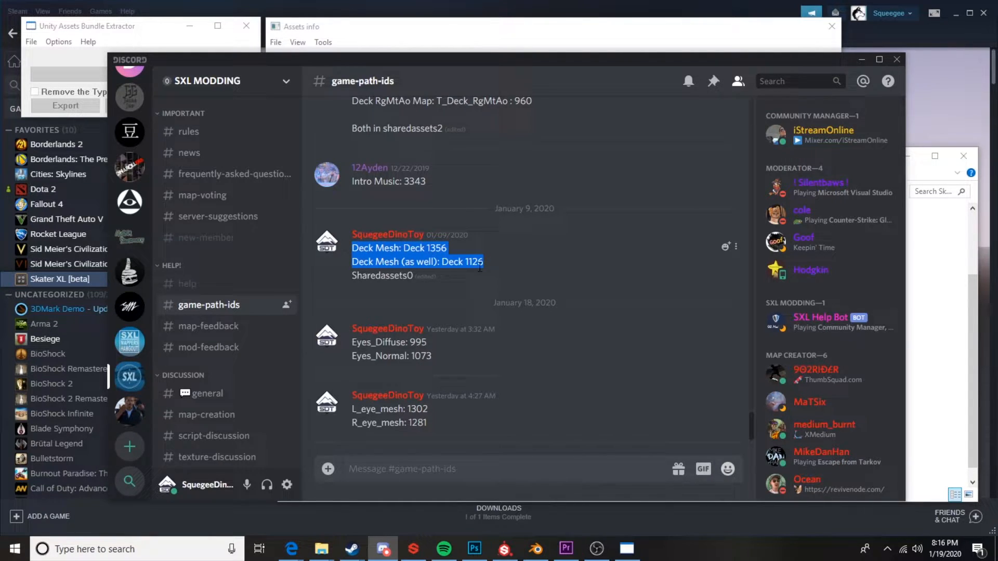
Search the assets by name for 'deck' and select the Deck mesh at Path ID 1126
{"action": "left_click", "coordinate": [298, 42]}
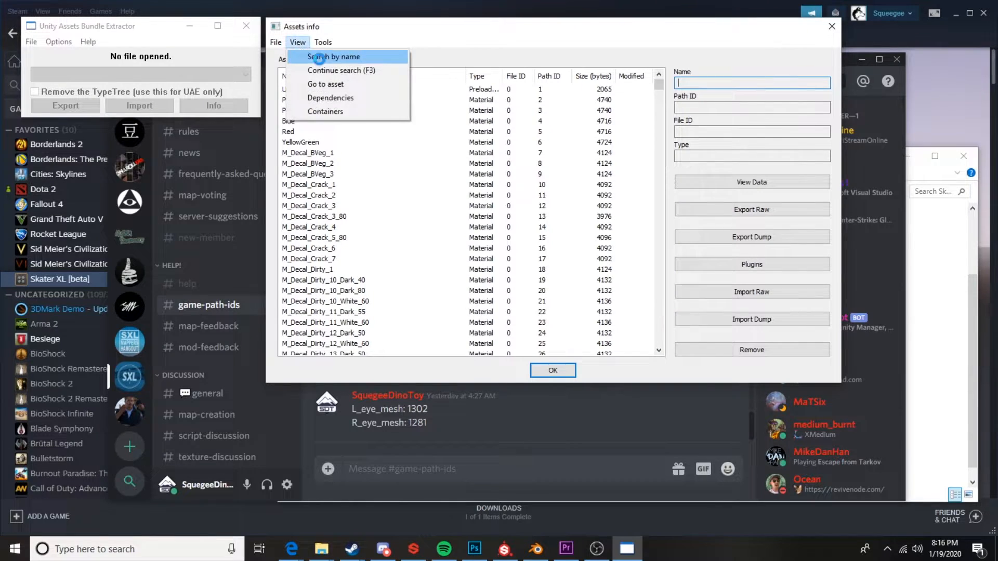
{"action": "left_click", "coordinate": [333, 56]}
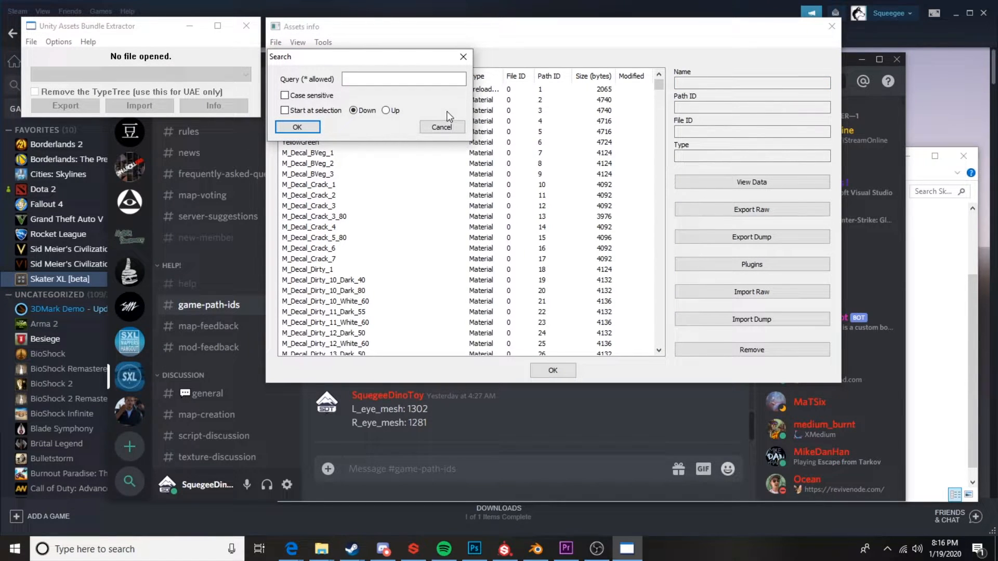
{"action": "type", "text": "deck"}
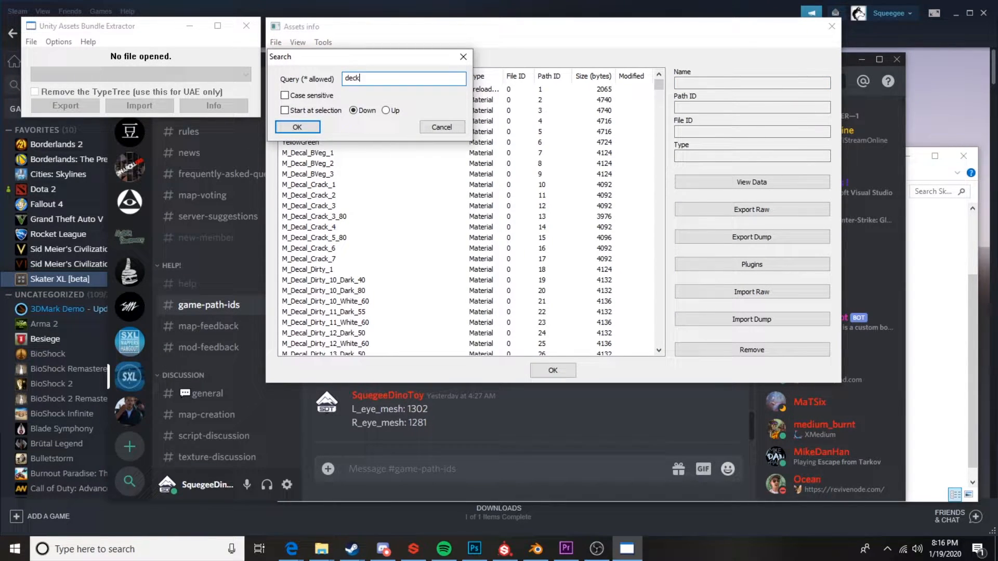
{"action": "left_click", "coordinate": [296, 127]}
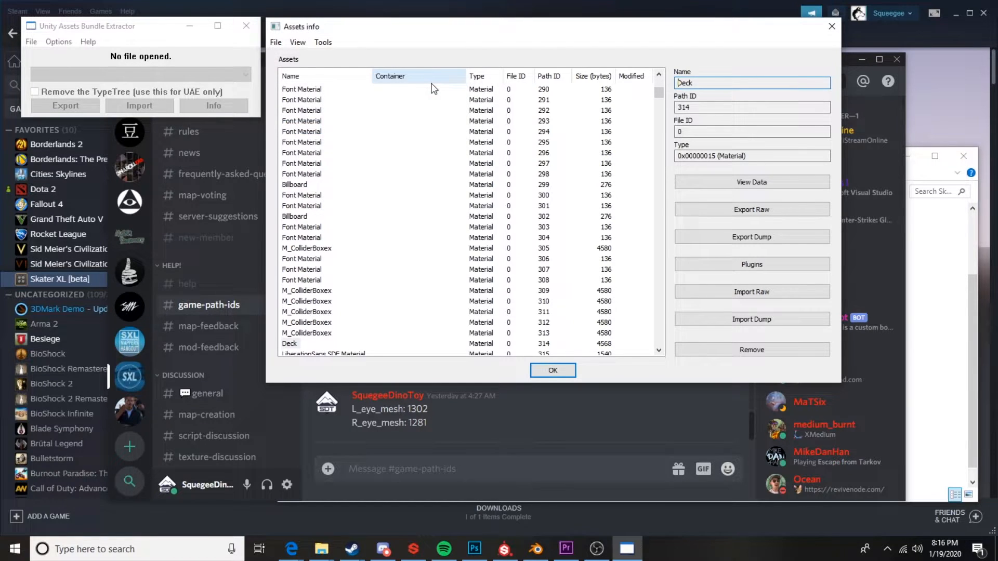
{"action": "left_click", "coordinate": [290, 344]}
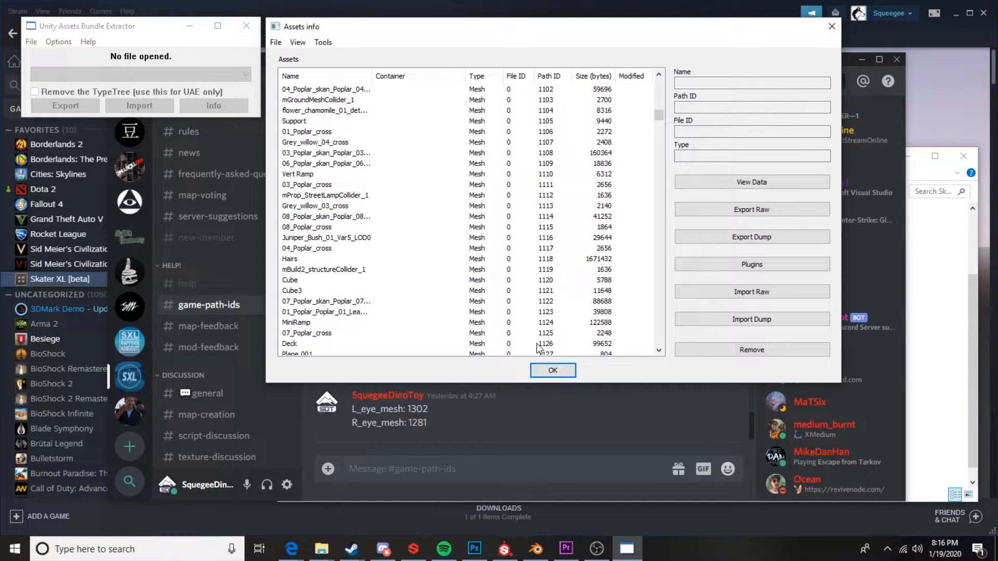
{"action": "left_click", "coordinate": [290, 344]}
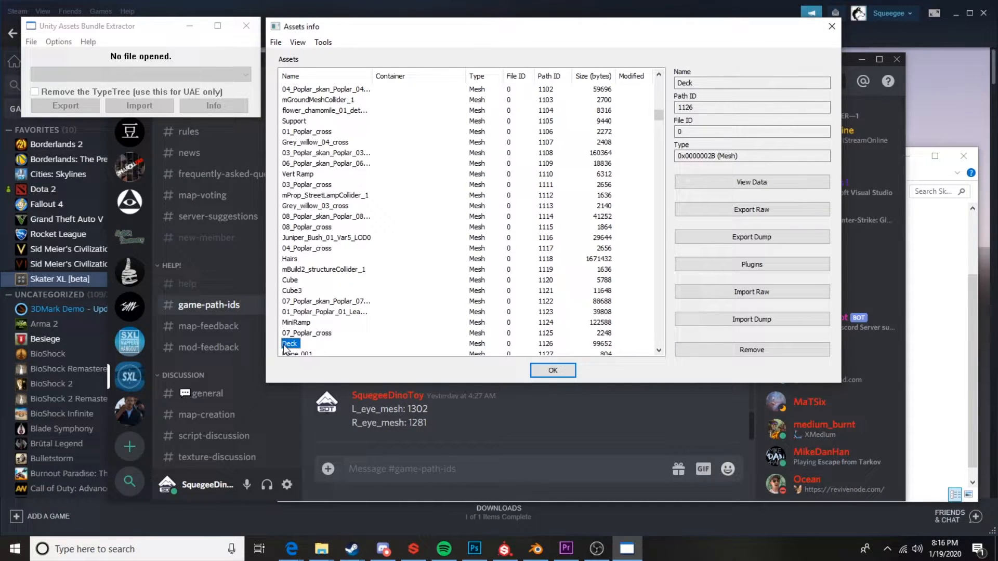
{"action": "mouse_move", "coordinate": [459, 344]}
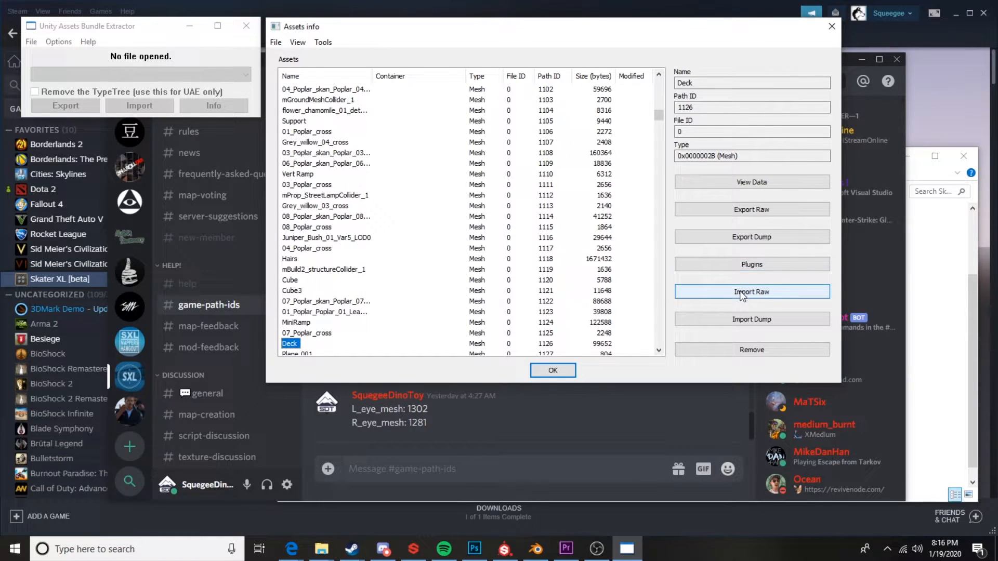
Import Raw PhoenixDeckShape_bySDT.dat from the PhoenixDeckShap folder into Deck mesh 1126
{"action": "left_click", "coordinate": [750, 291]}
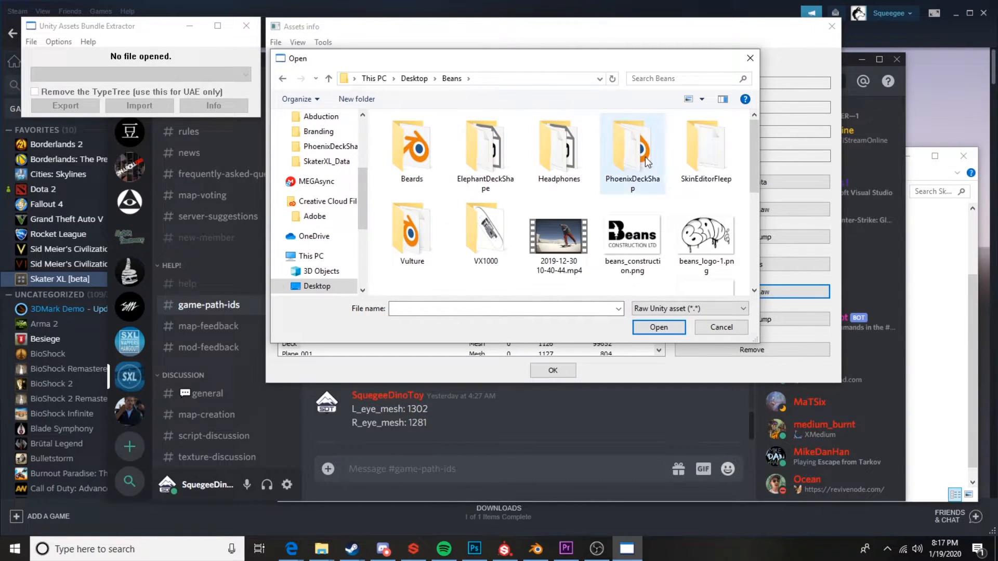
{"action": "double_click", "coordinate": [632, 147]}
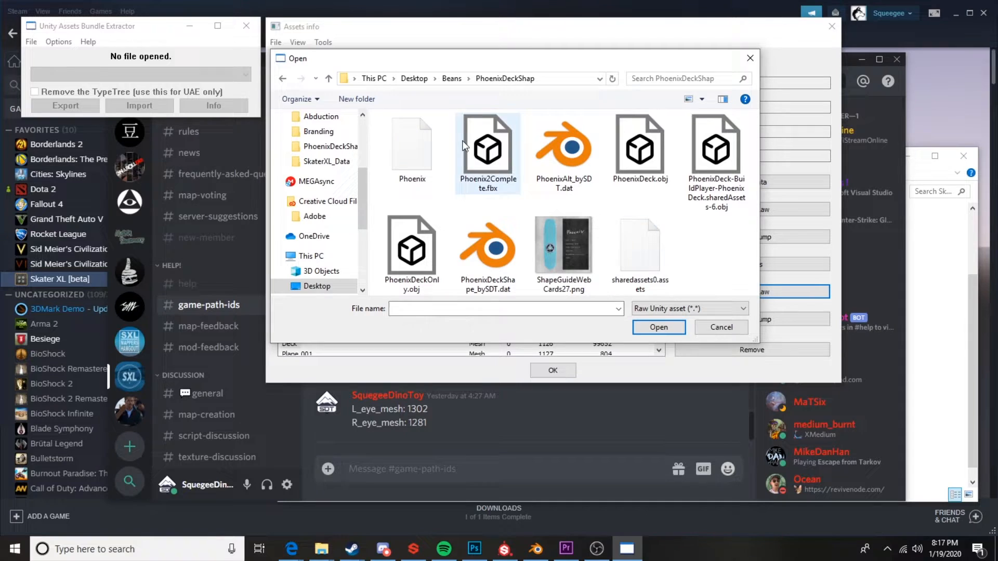
{"action": "left_click", "coordinate": [487, 249]}
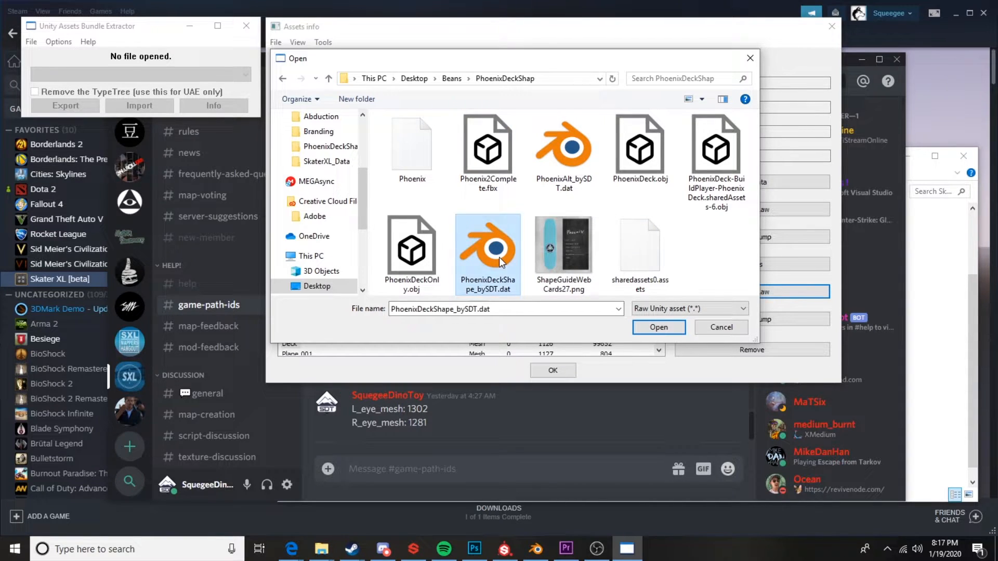
{"action": "mouse_move", "coordinate": [551, 197]}
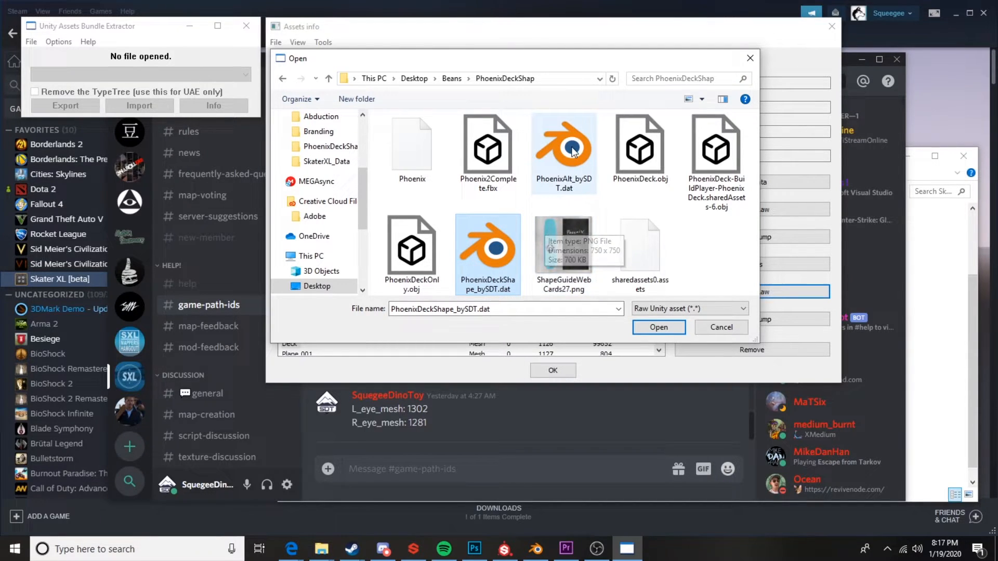
{"action": "mouse_move", "coordinate": [555, 221]}
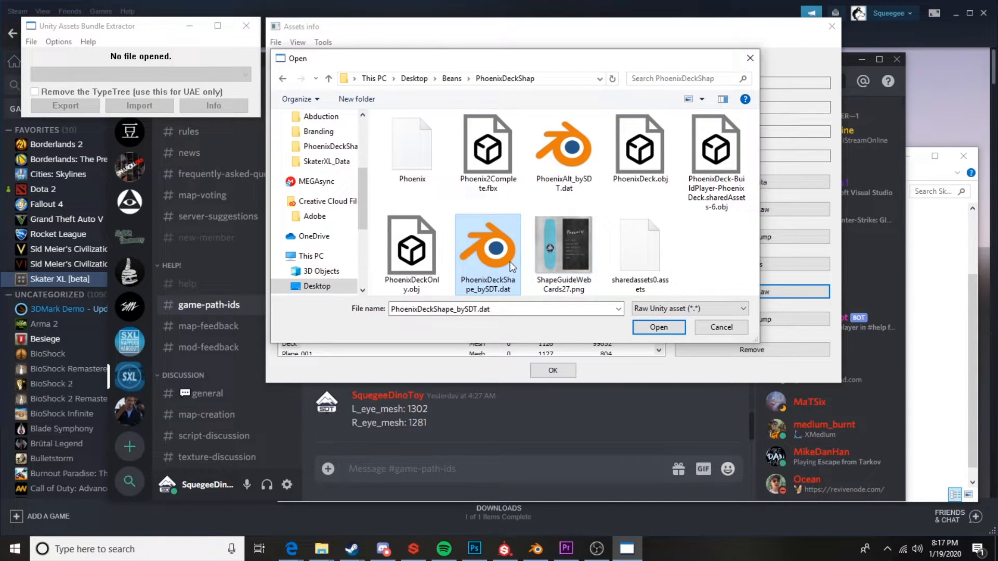
{"action": "left_click", "coordinate": [658, 328]}
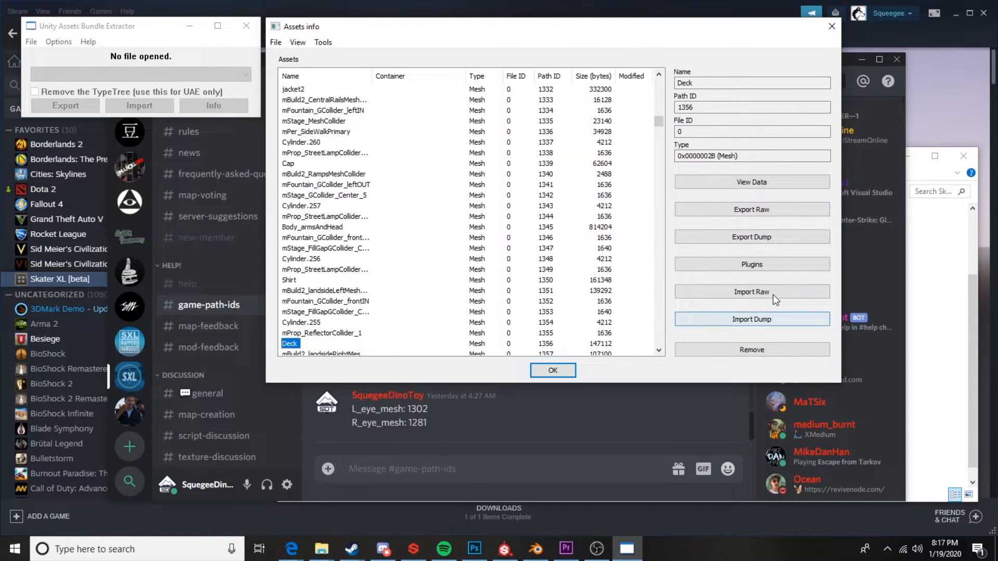
Import Raw the same PhoenixDeckShape_bySDT.dat into Deck mesh 1356 and begin saving the assets file
{"action": "left_click", "coordinate": [750, 291]}
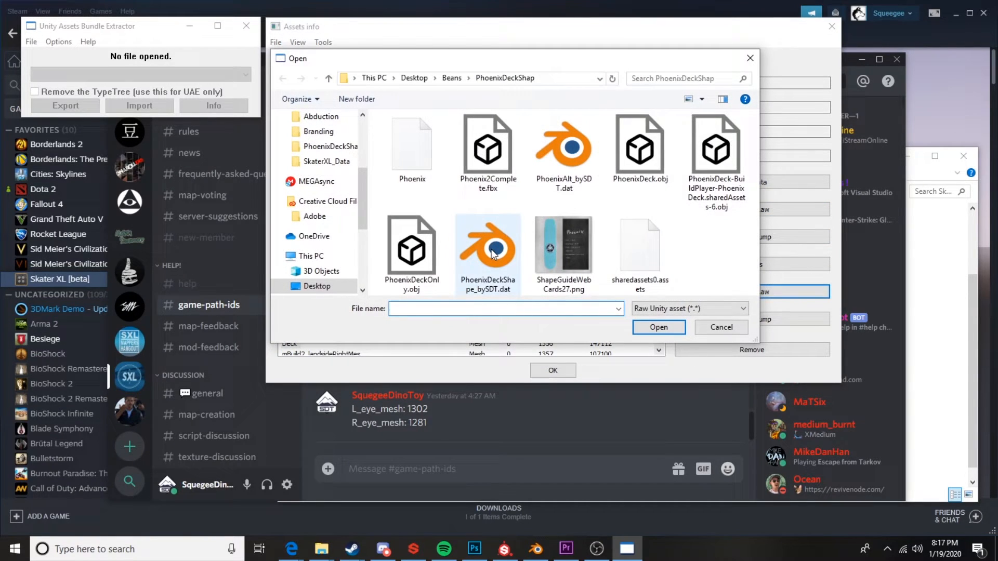
{"action": "left_click", "coordinate": [487, 245]}
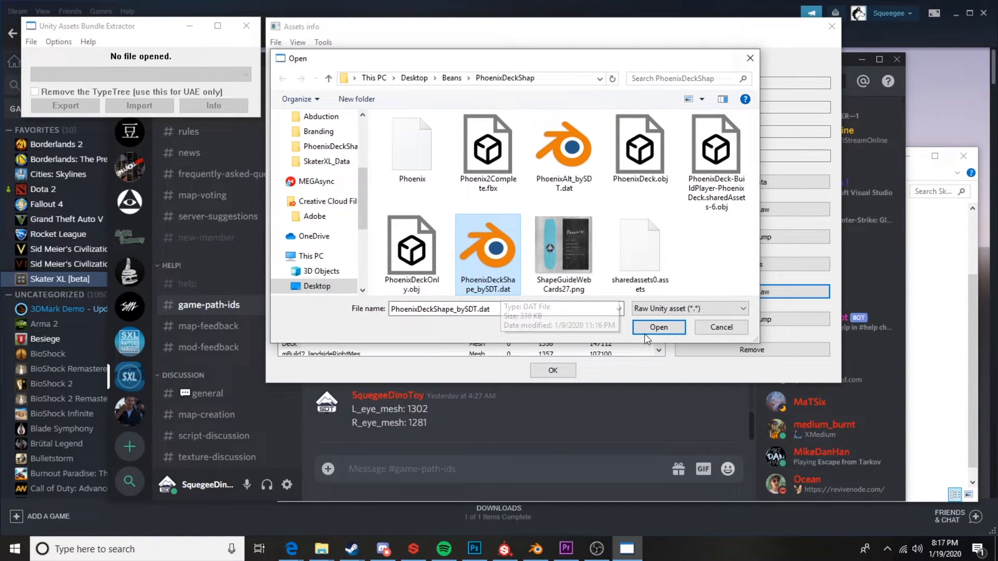
{"action": "left_click", "coordinate": [658, 327]}
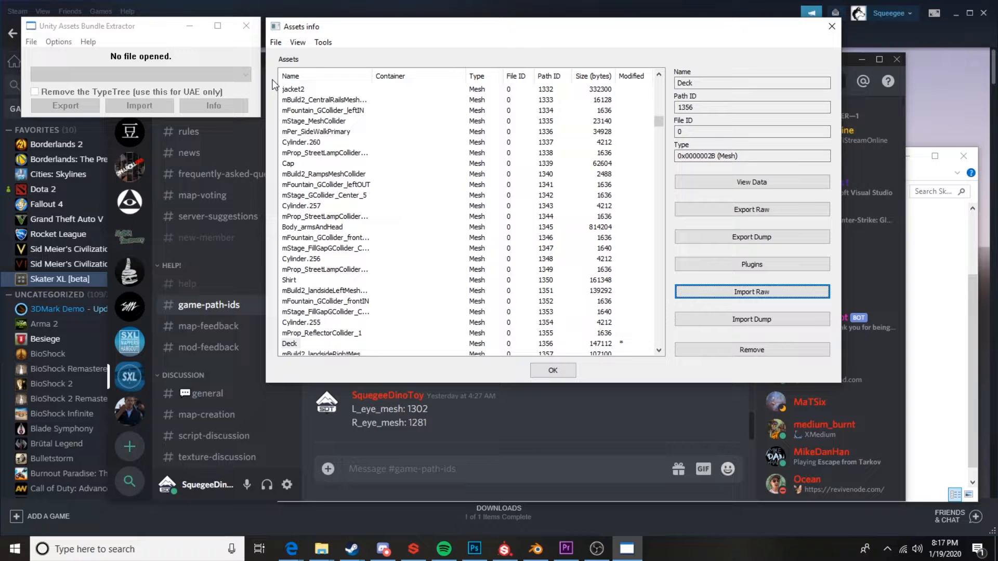
{"action": "left_click", "coordinate": [751, 209]}
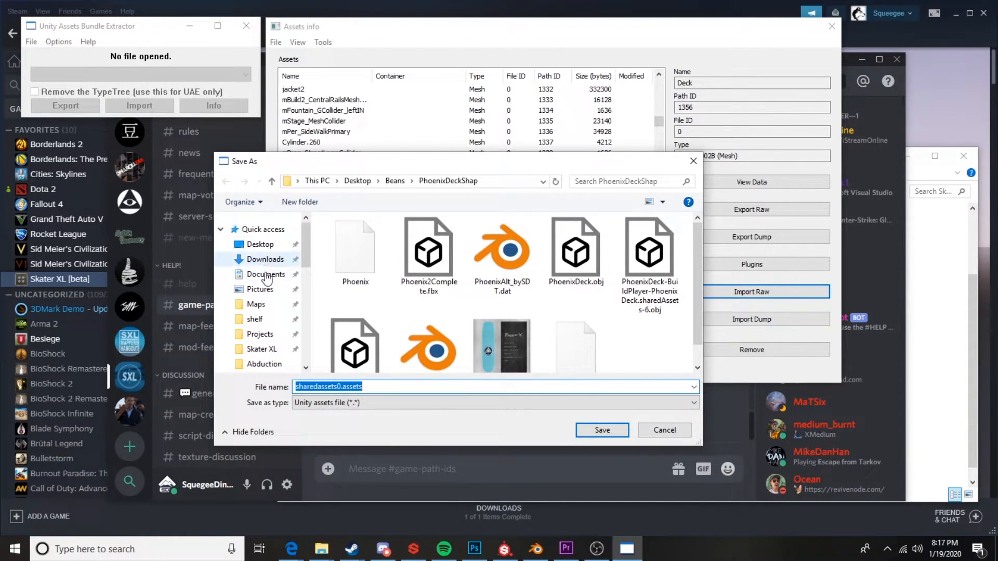
Save the modified file as sharedassets0.assets in Documents, confirming the overwrite
{"action": "left_click", "coordinate": [265, 274]}
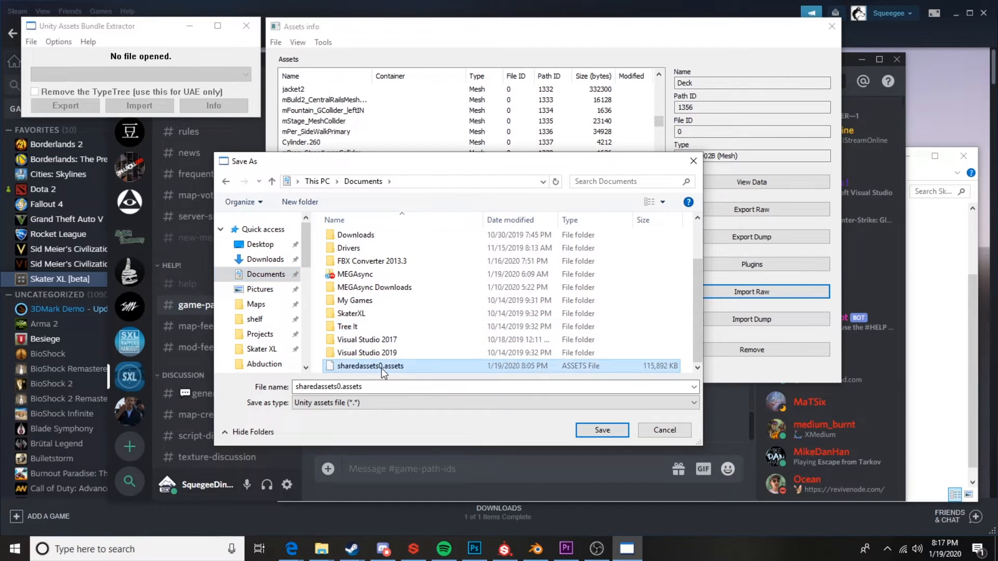
{"action": "left_click", "coordinate": [601, 429]}
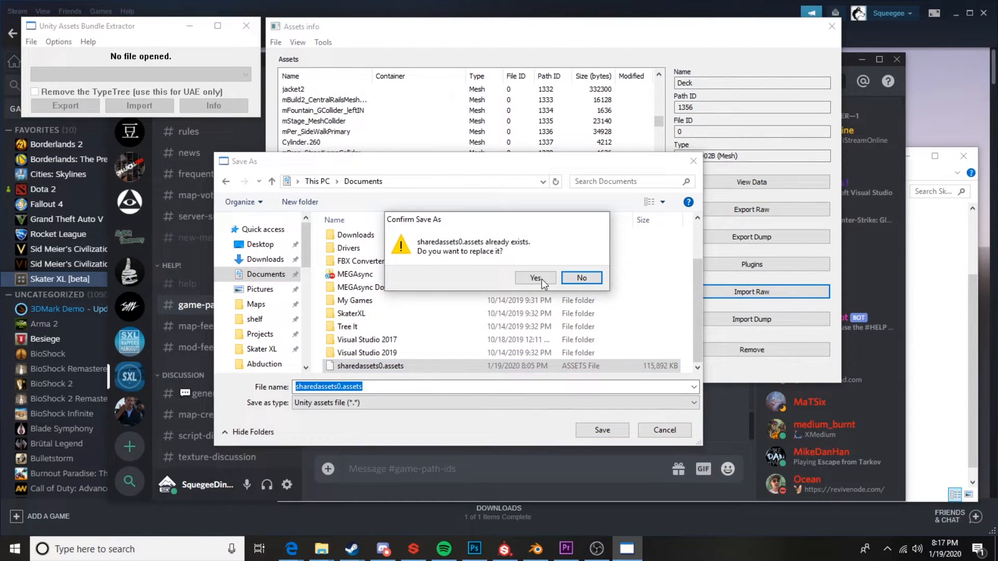
{"action": "left_click", "coordinate": [534, 278]}
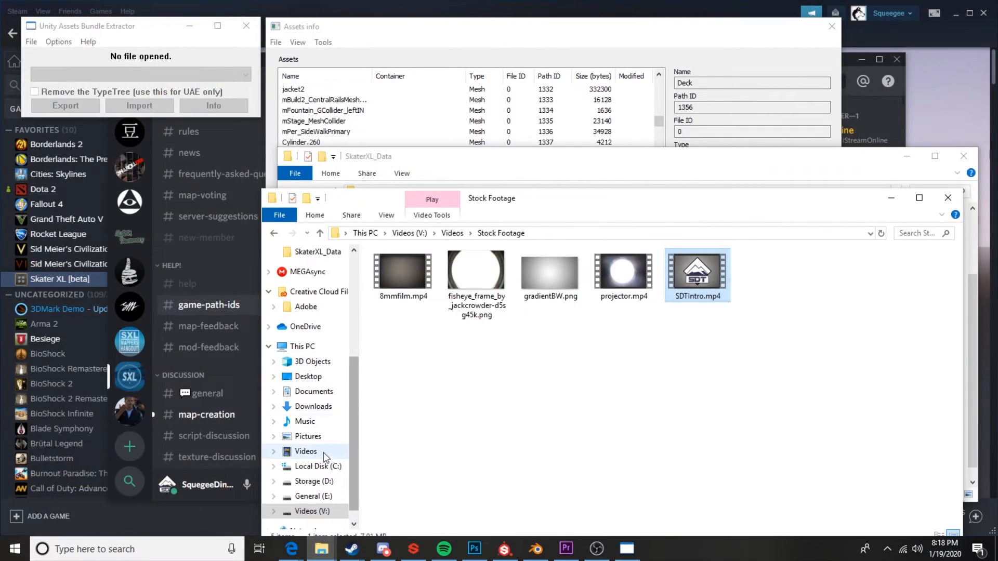
Copy sharedassets0.assets from Documents over the game's copy in SkaterXL_Data, closing UABE so the replace succeeds
{"action": "left_click", "coordinate": [314, 391]}
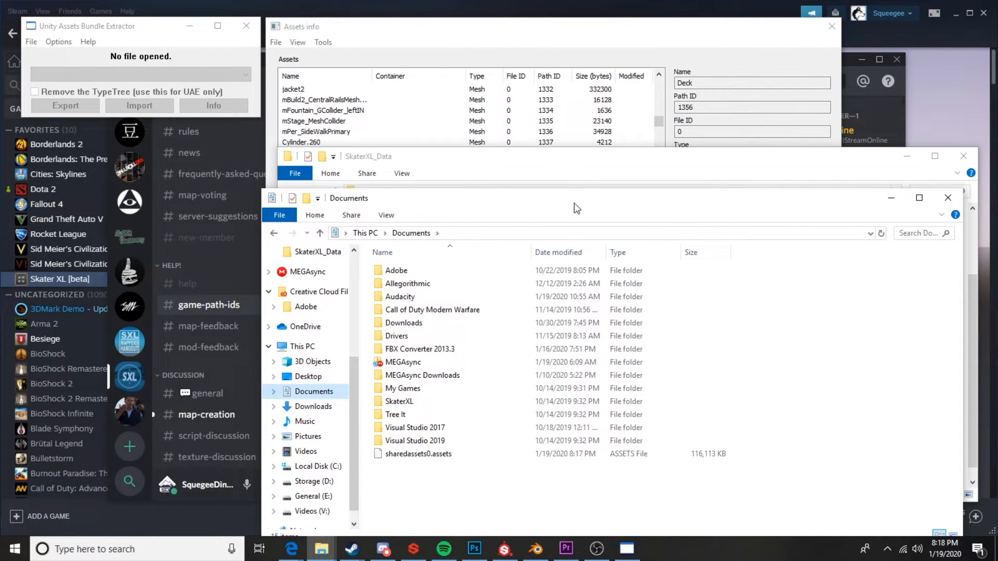
{"action": "left_click", "coordinate": [418, 455]}
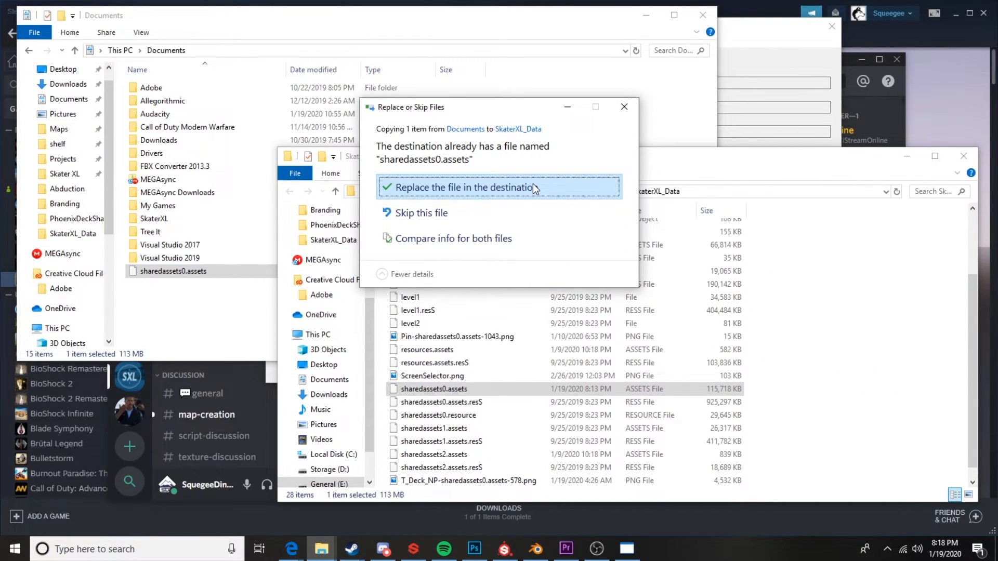
{"action": "left_click", "coordinate": [464, 187]}
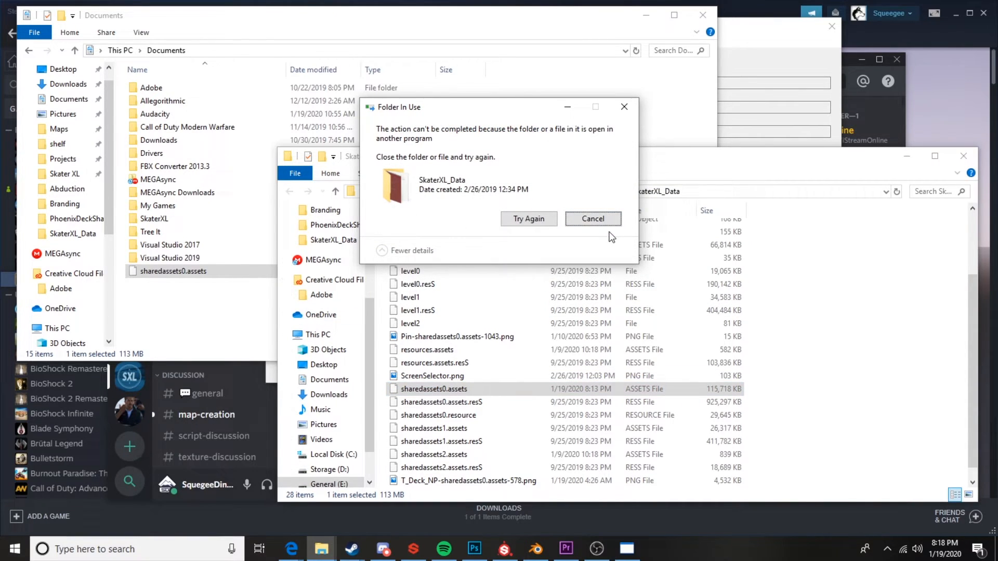
{"action": "left_click", "coordinate": [592, 218]}
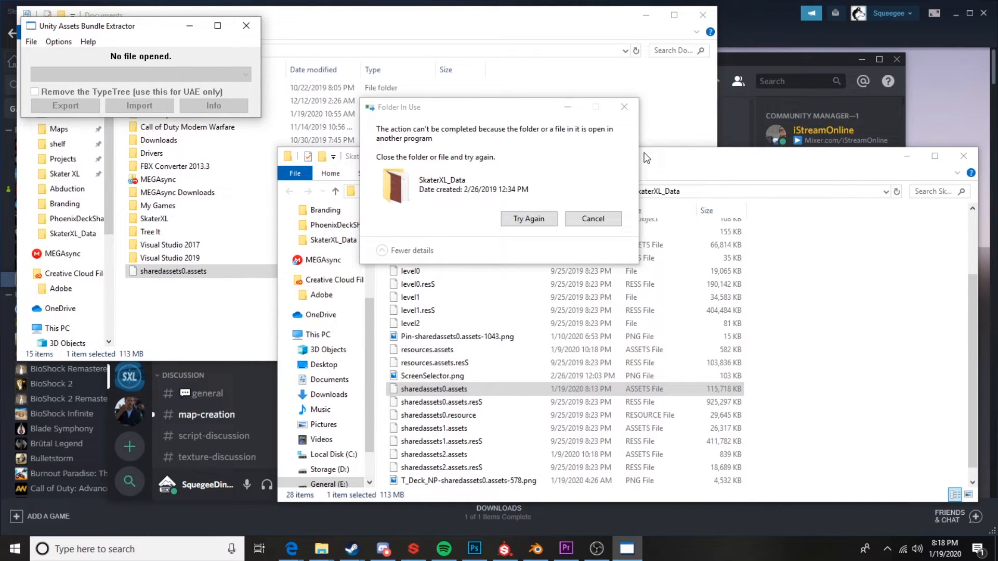
{"action": "left_click", "coordinate": [529, 218]}
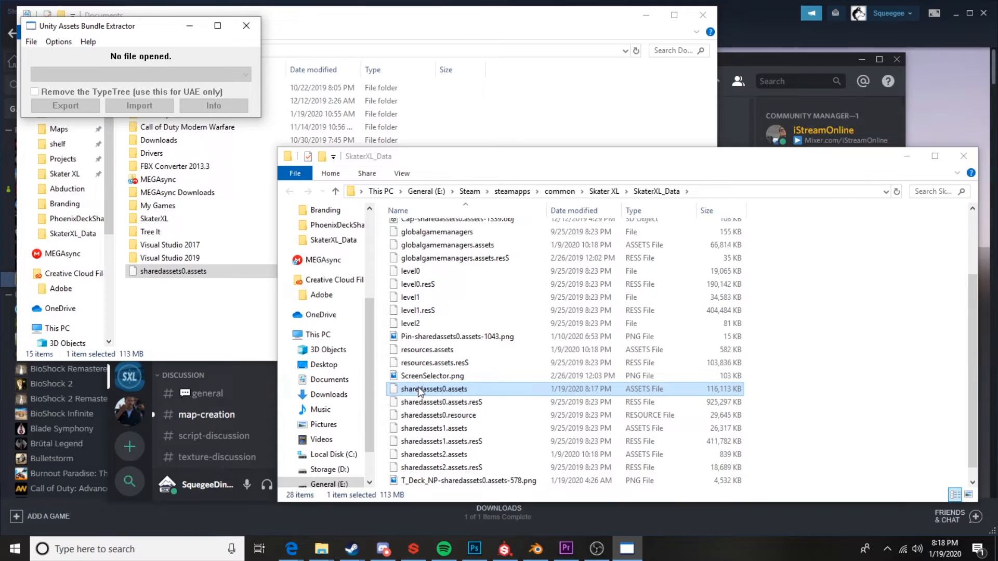
{"action": "mouse_move", "coordinate": [528, 397]}
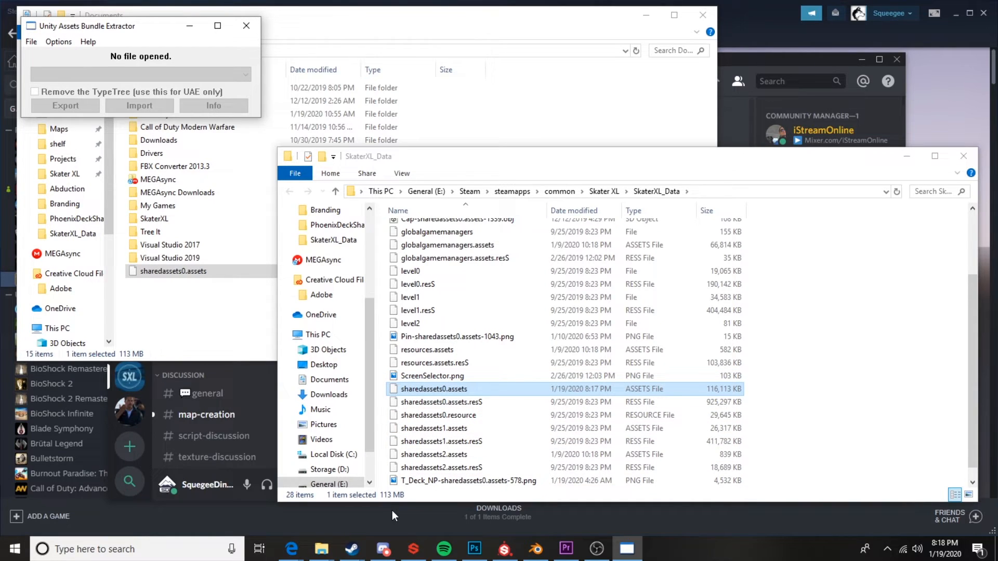
{"action": "mouse_move", "coordinate": [382, 536]}
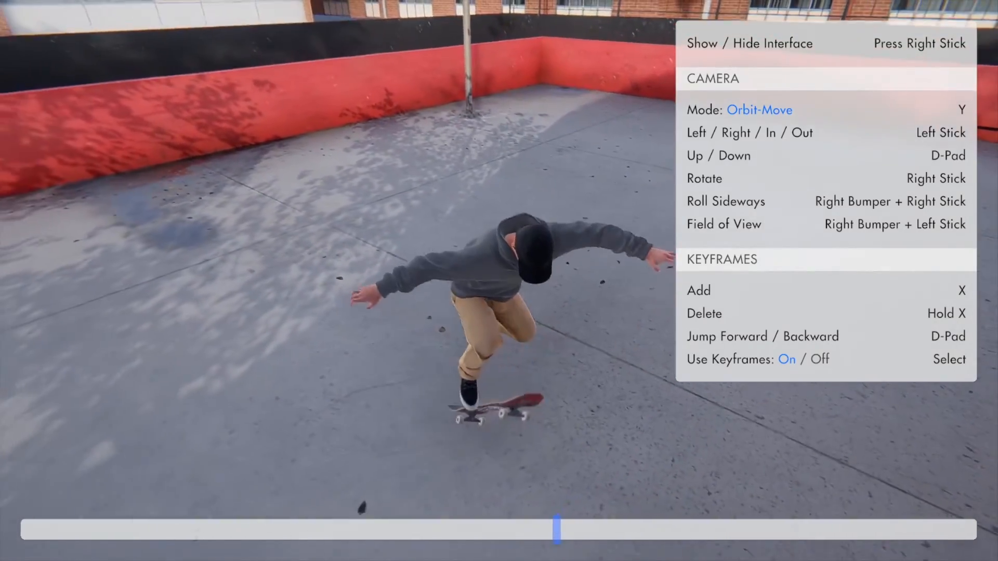
Switch the replay camera from Orbit-Move to Free-Move (Y)
{"action": "key", "text": "Y"}
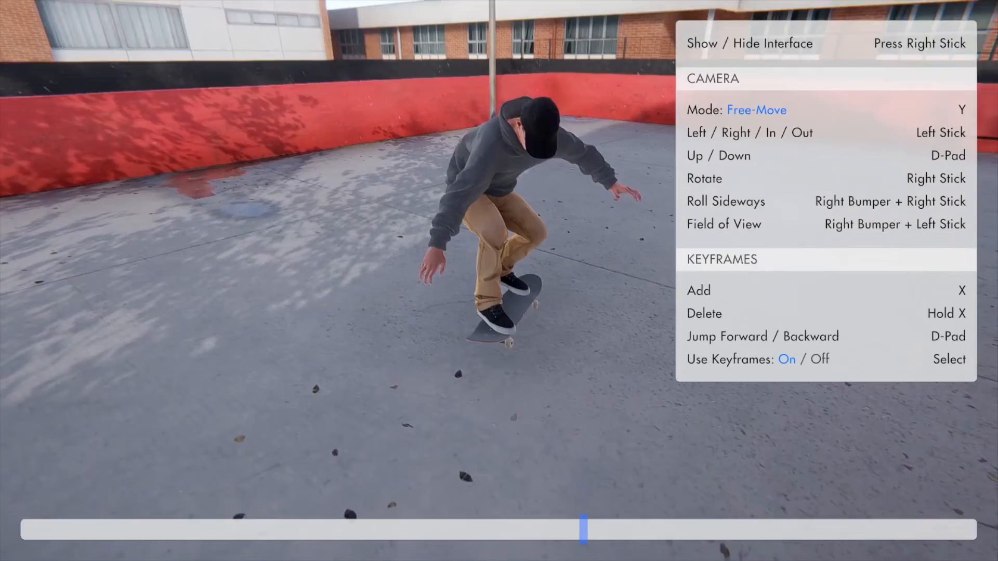